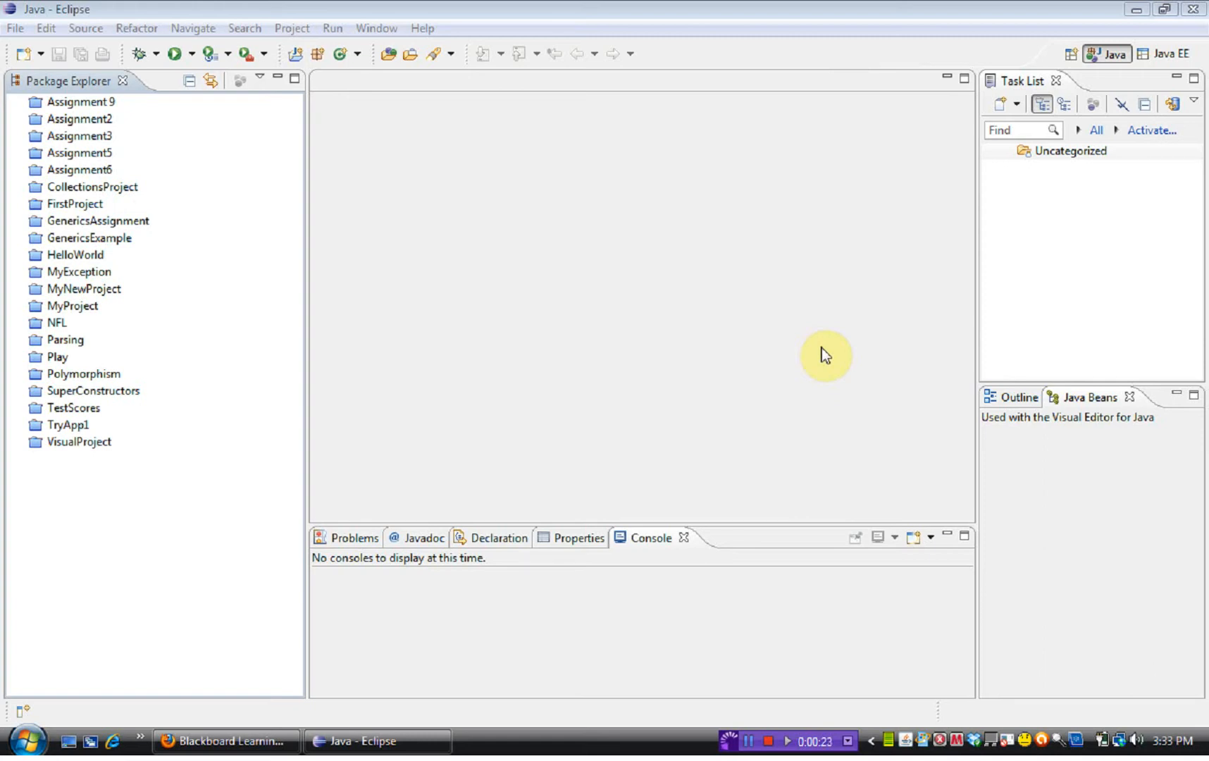
mouse_move(631, 298)
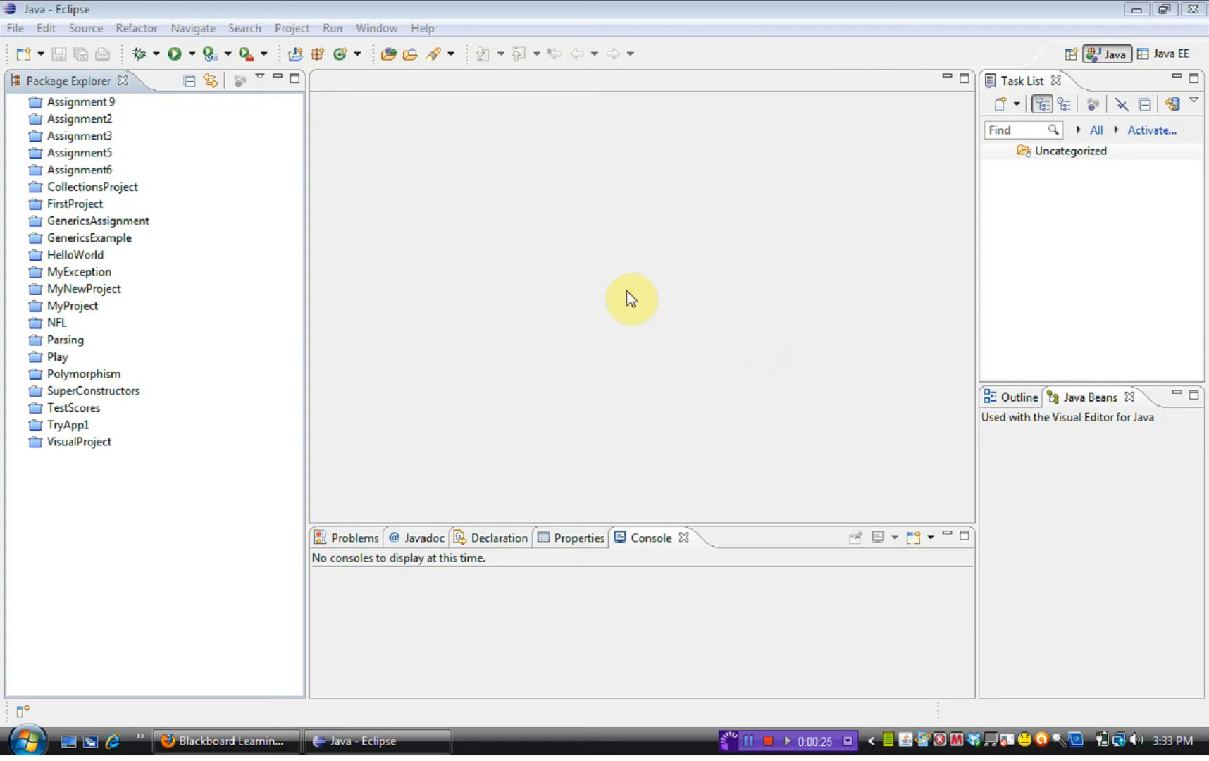
mouse_move(124, 237)
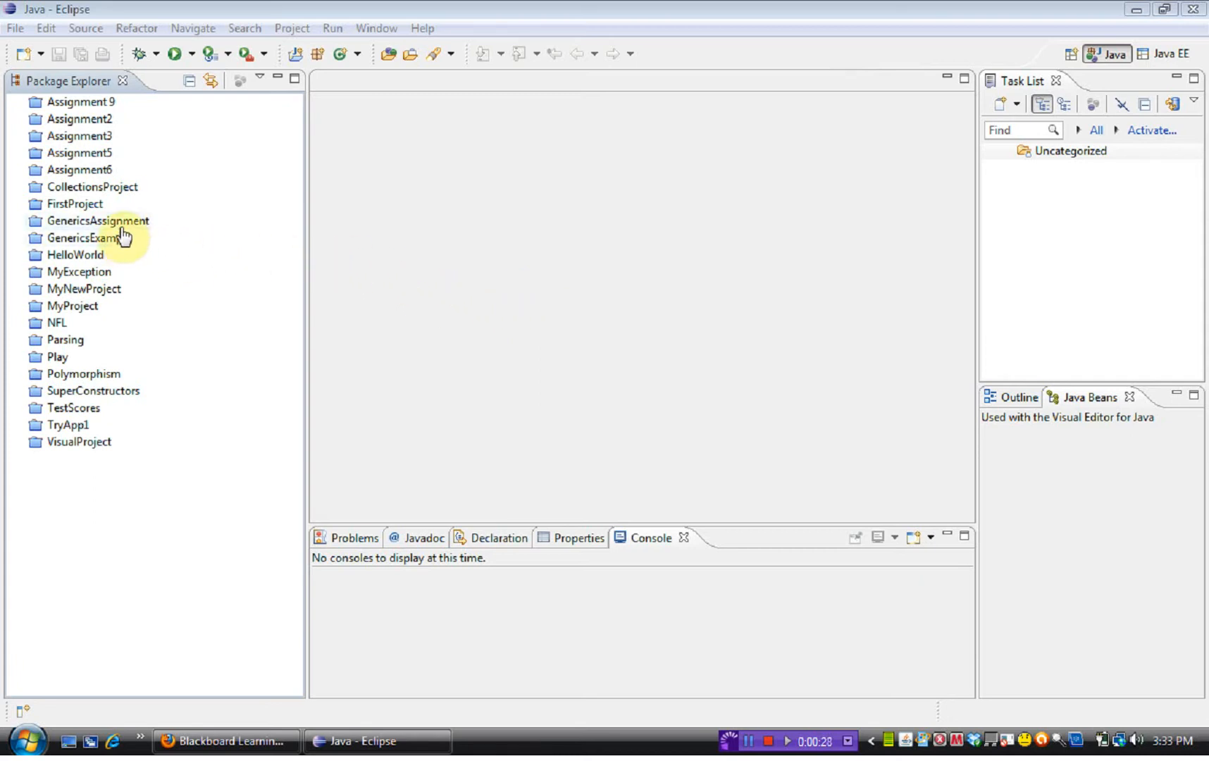
Expand GenericsAssignment down to src and the default package in Package Explorer.
left_click(98, 221)
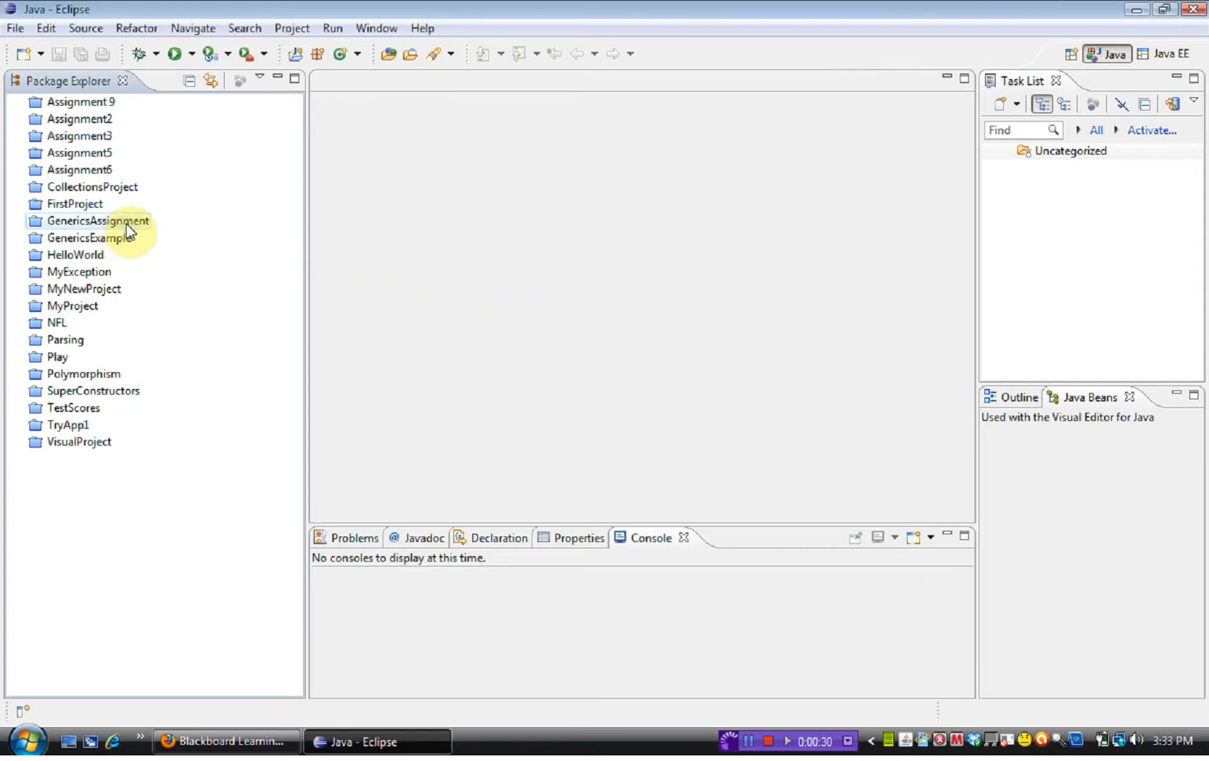
left_click(98, 221)
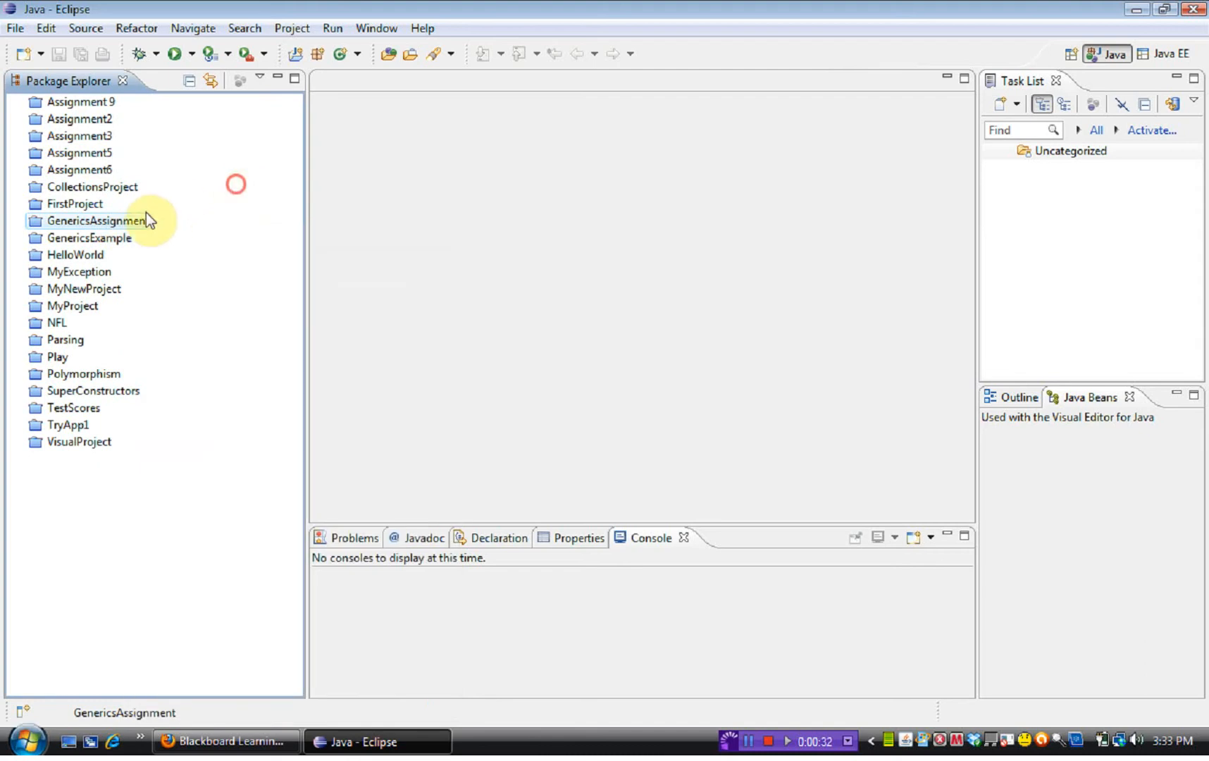
double_click(95, 222)
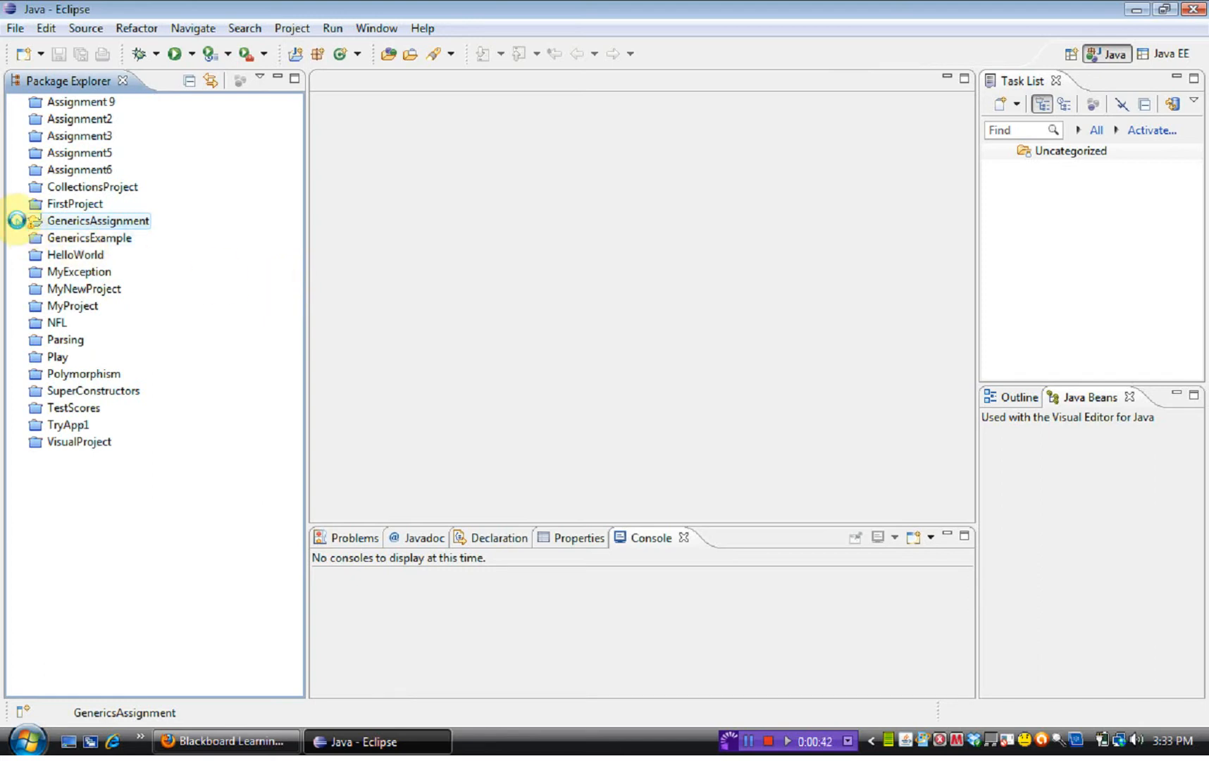
left_click(17, 221)
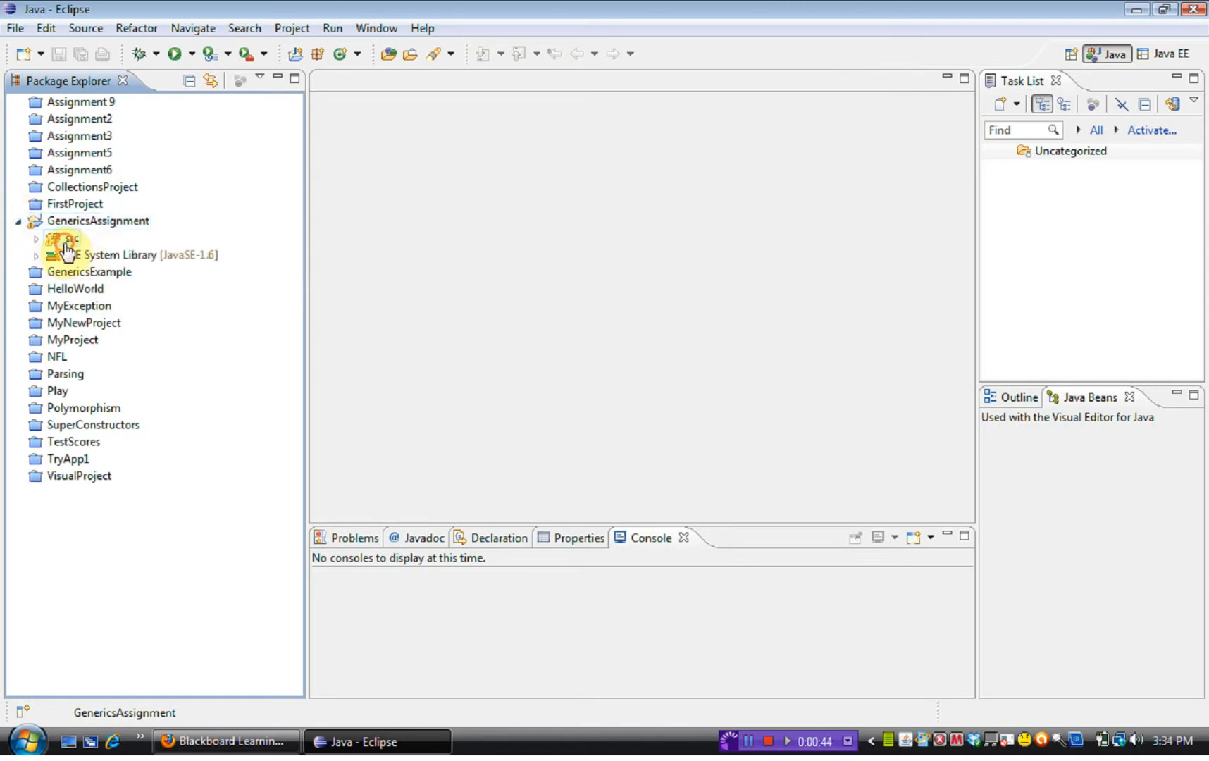
left_click(71, 238)
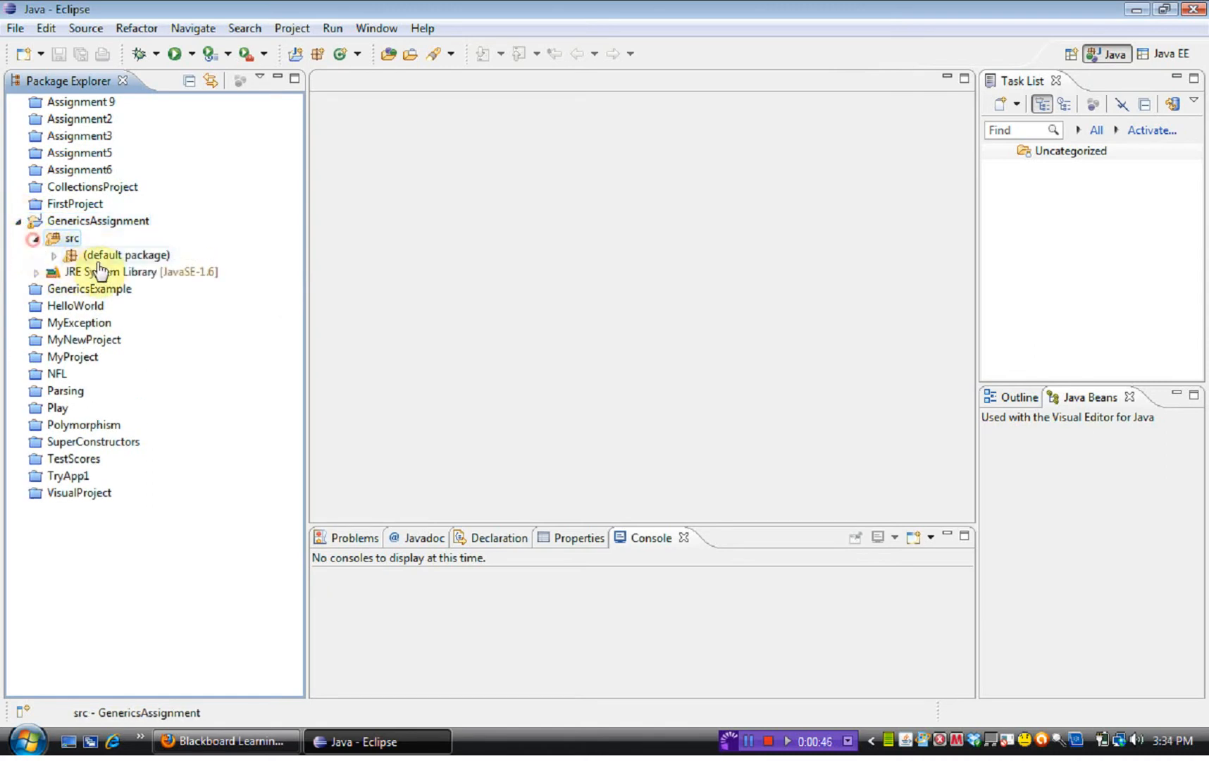
left_click(55, 255)
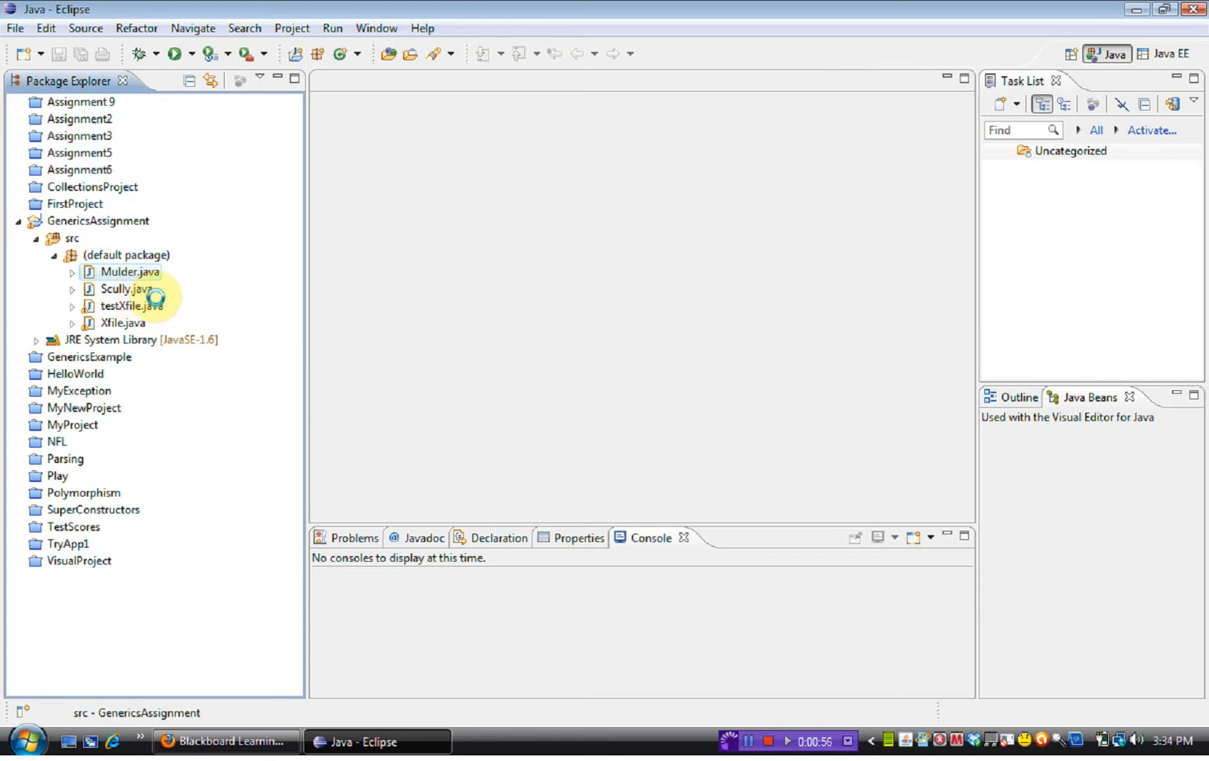
Open Mulder.java, Scully.java, testXfile.java and Xfile.java as editor tabs.
double_click(126, 271)
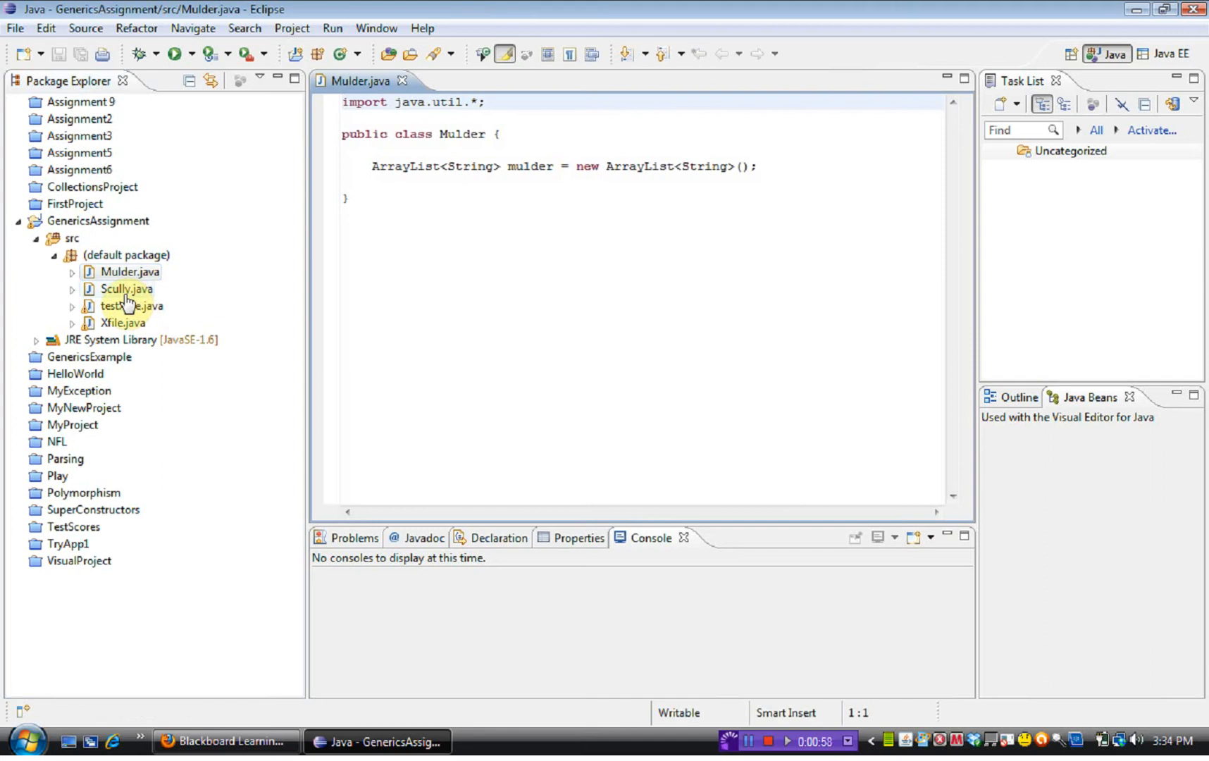
double_click(125, 288)
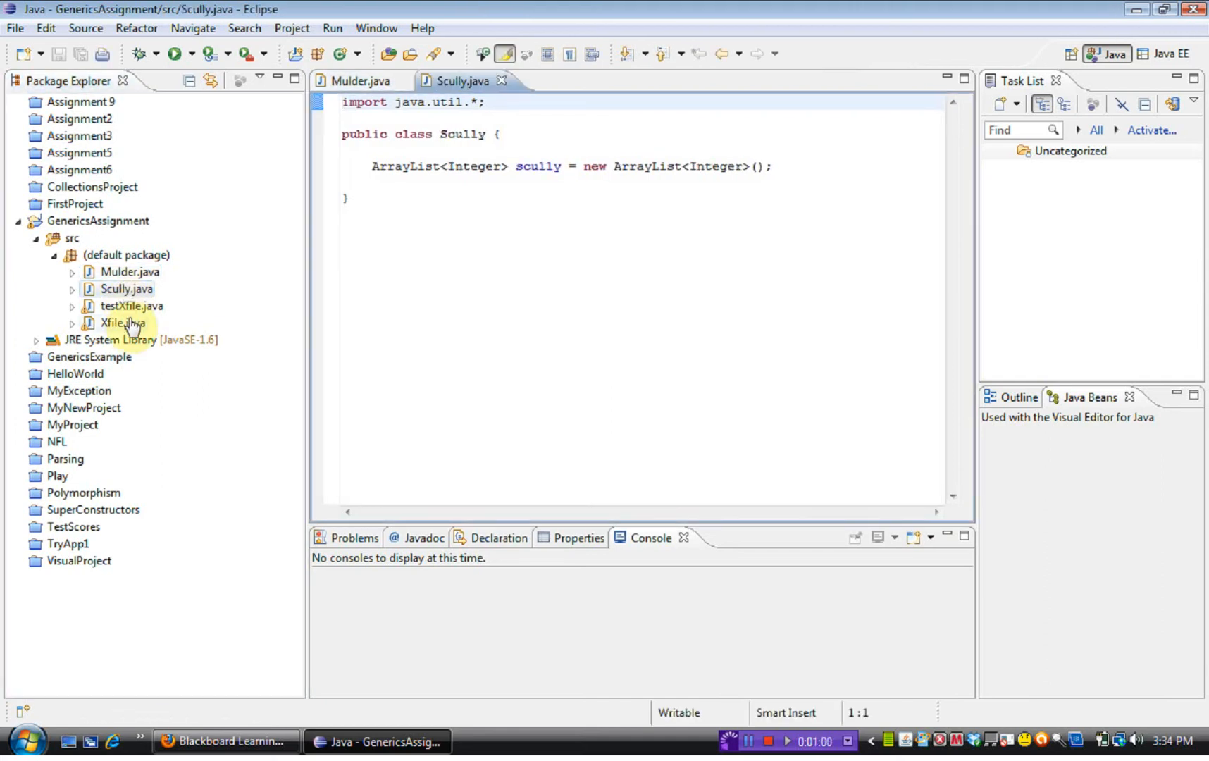
double_click(132, 305)
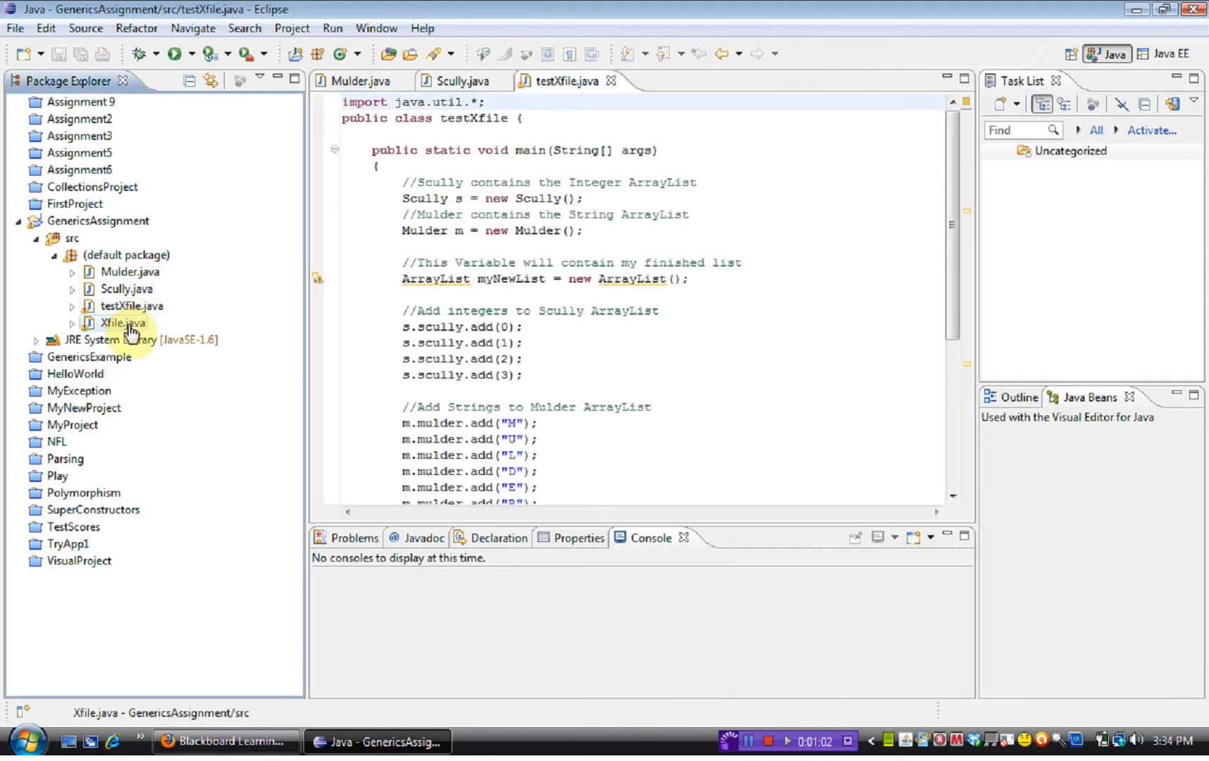
double_click(123, 322)
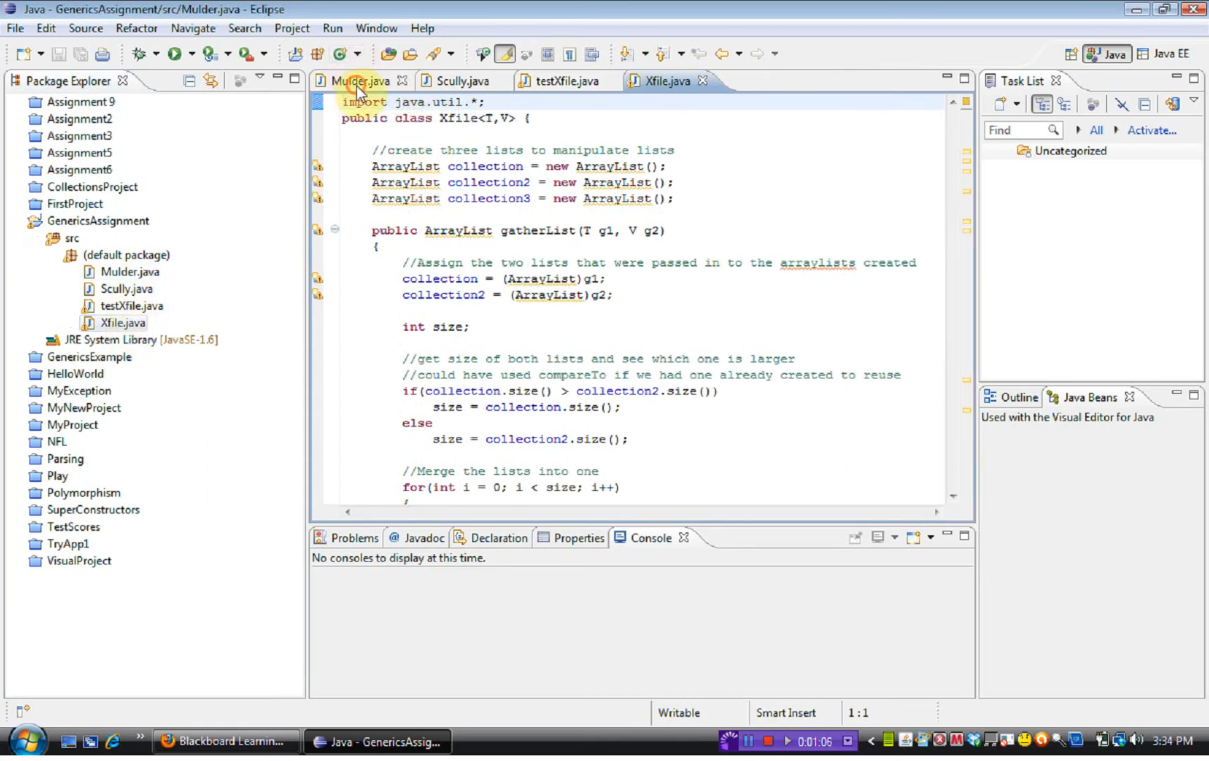
Review Mulder.java, then bring up Scully.java with its Integer ArrayList.
left_click(357, 81)
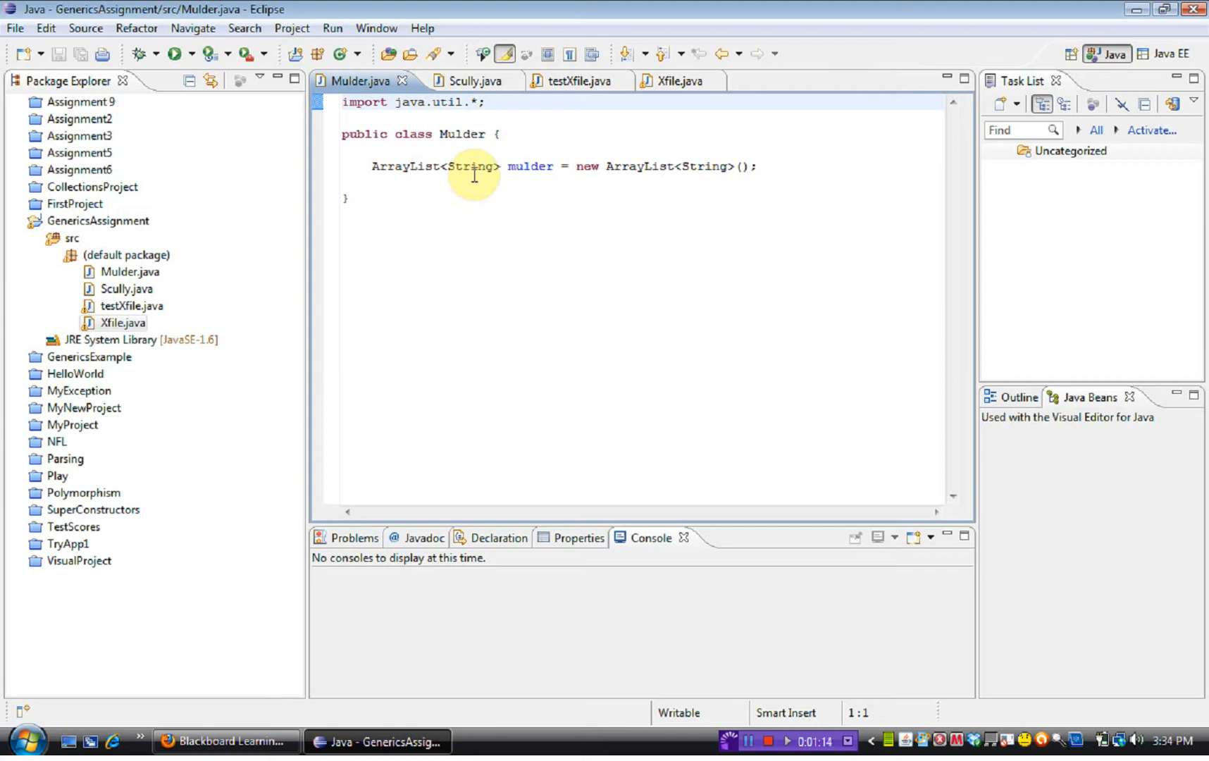
mouse_move(479, 181)
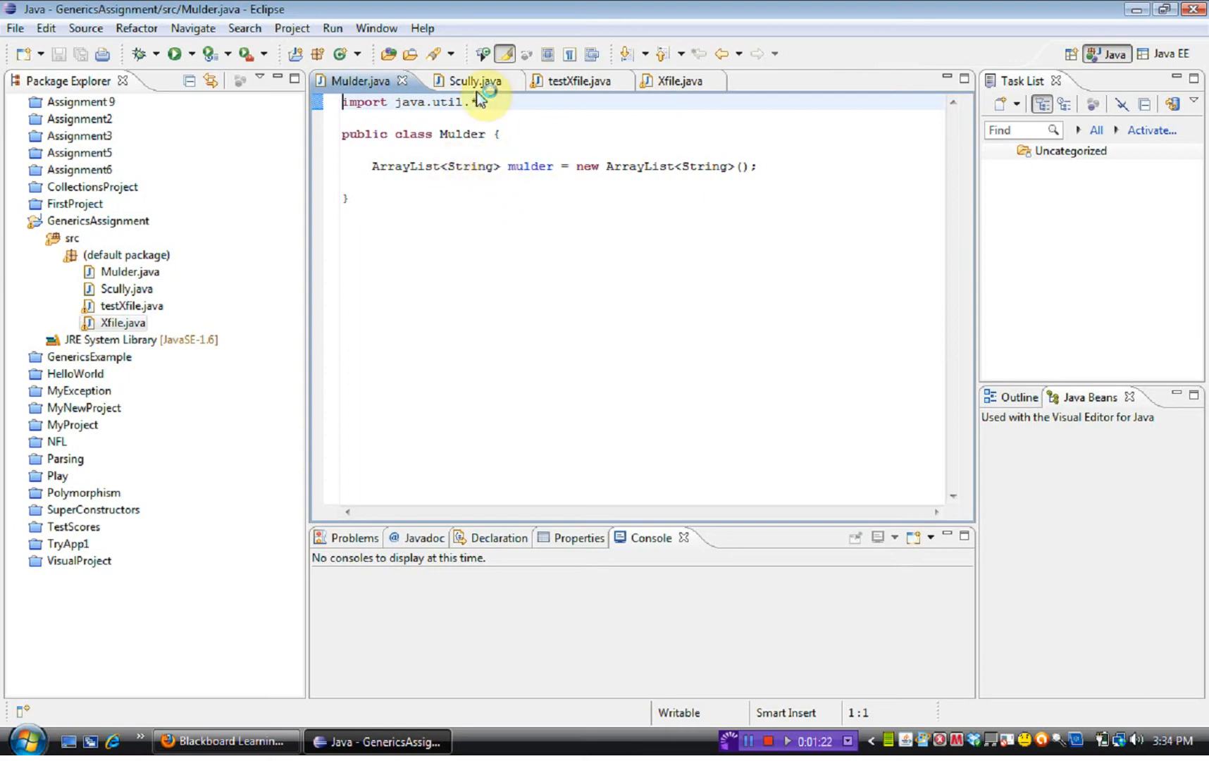
left_click(468, 81)
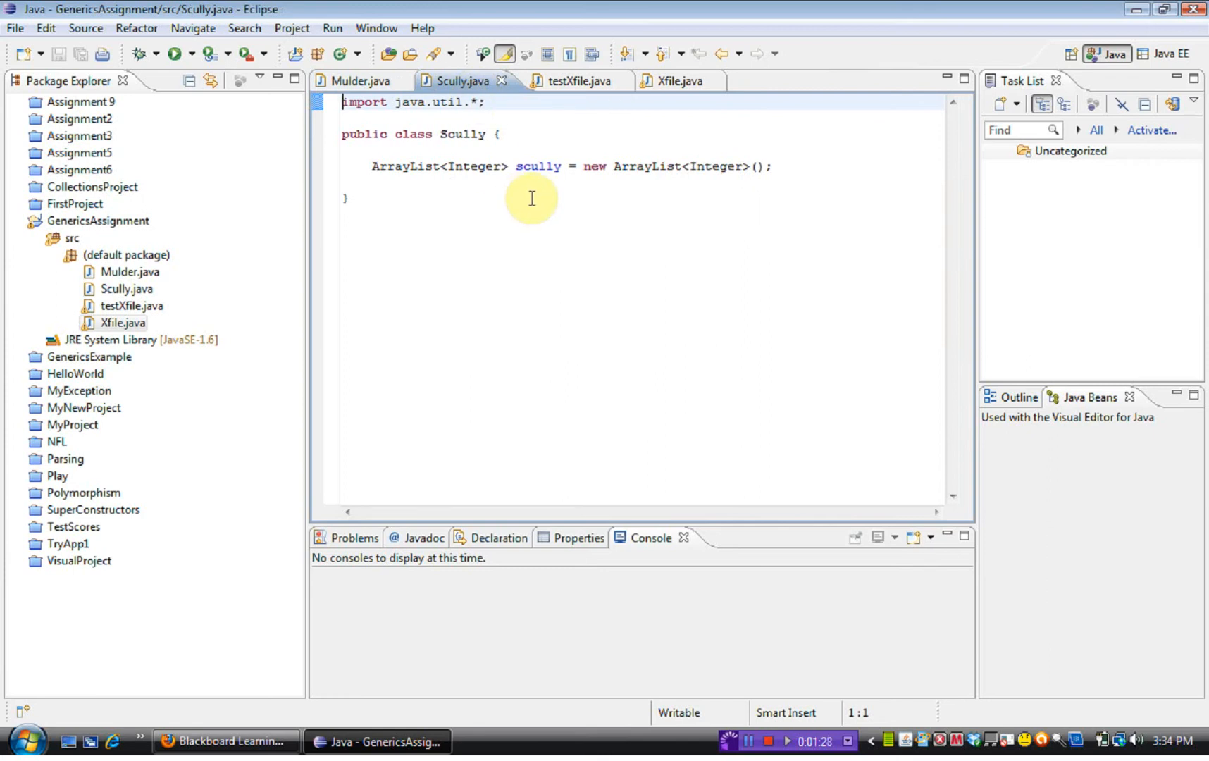
mouse_move(484, 185)
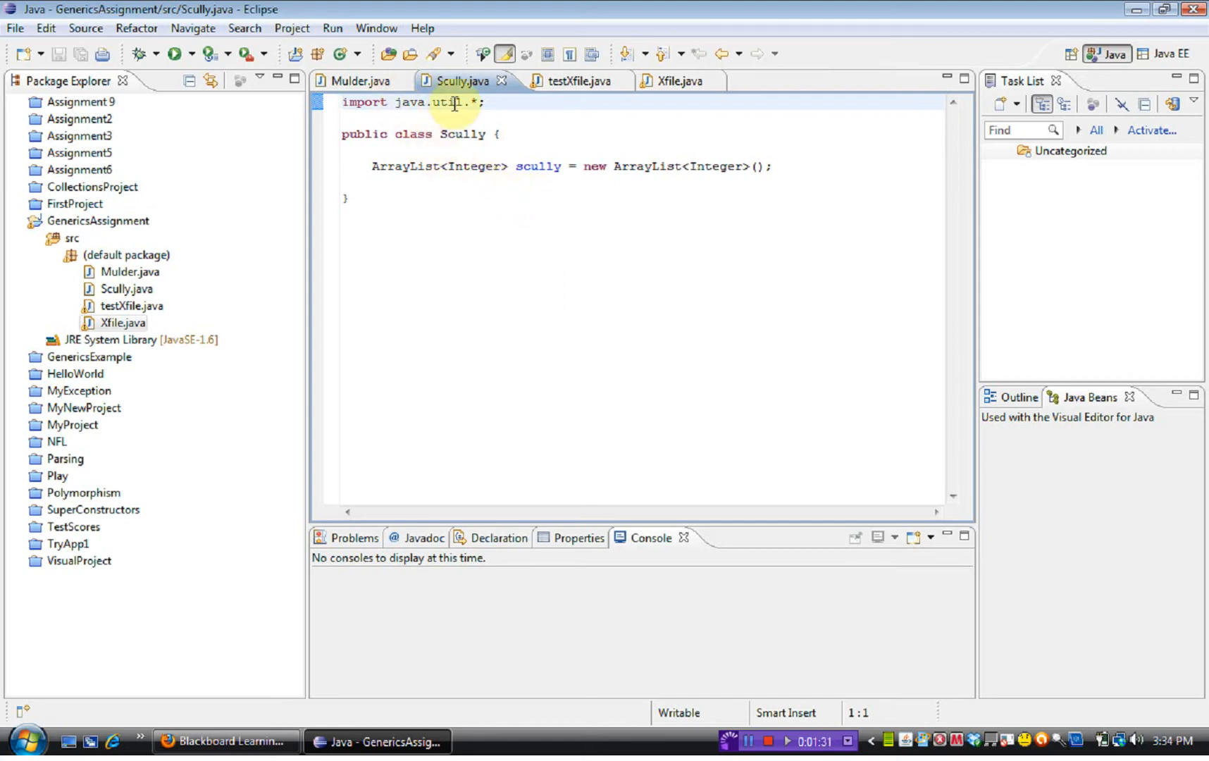
mouse_move(579, 100)
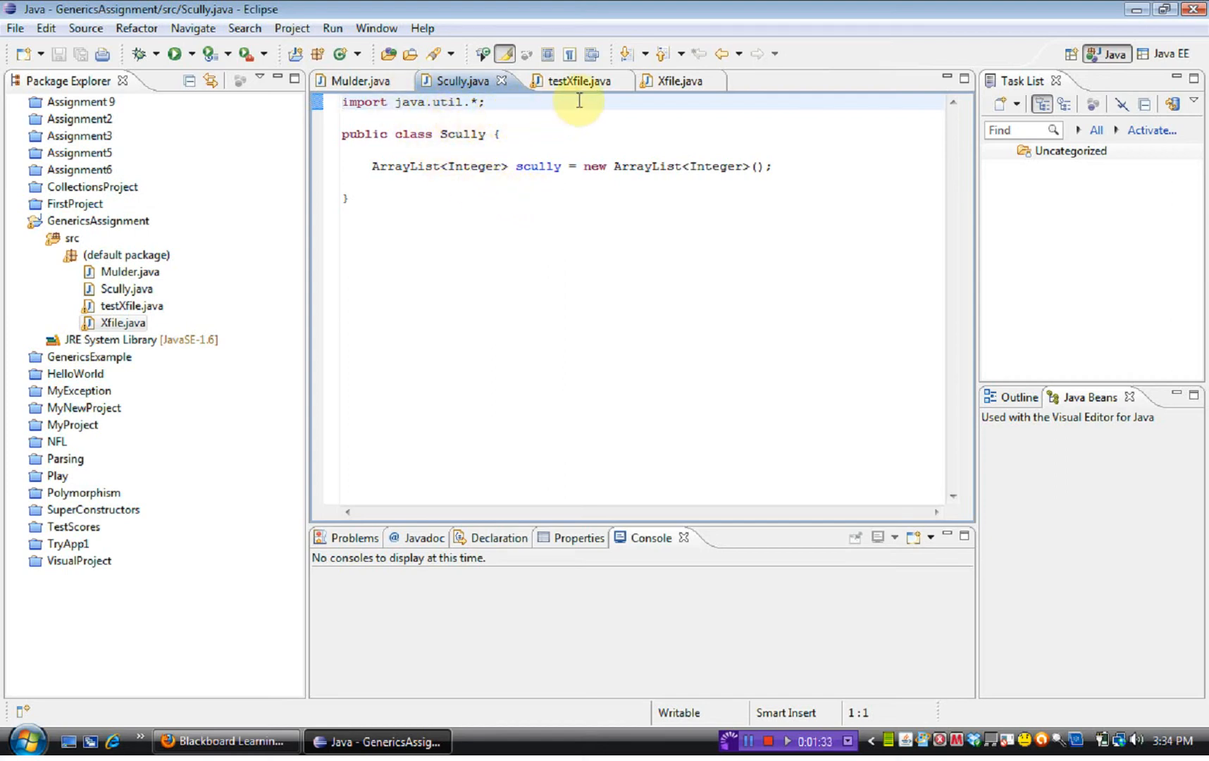
mouse_move(679, 81)
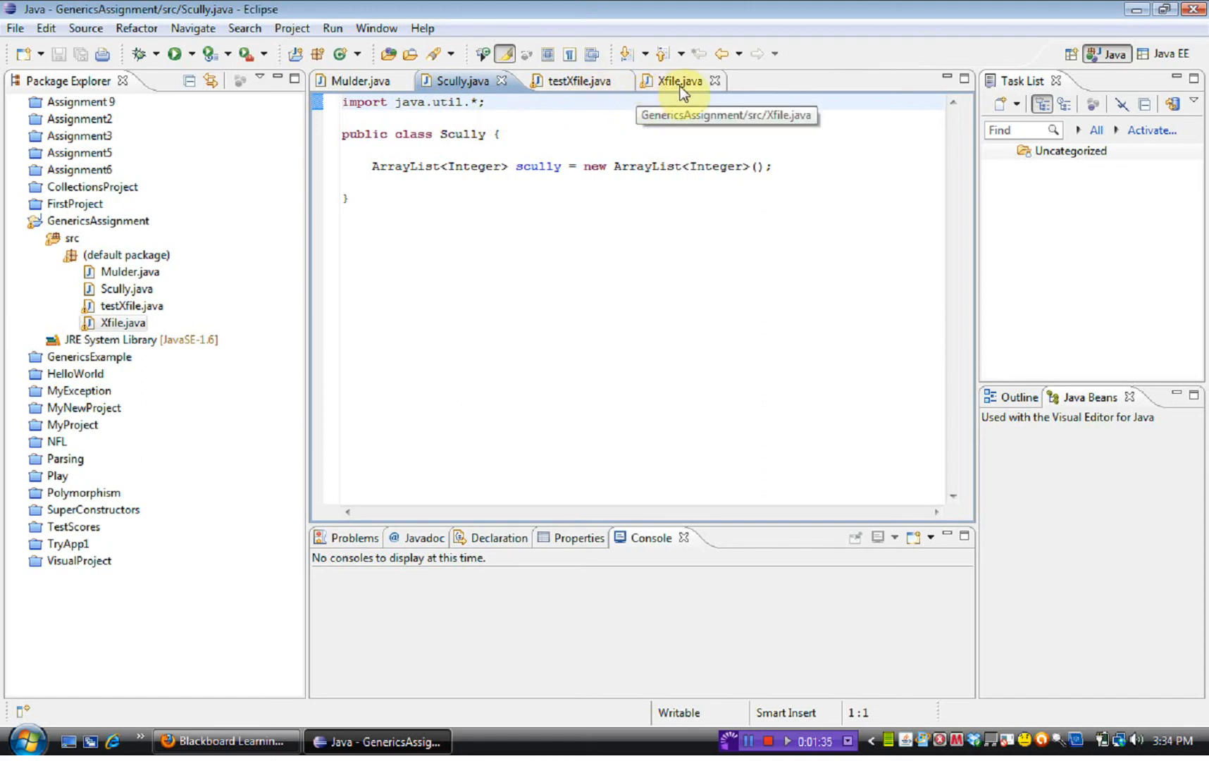
View the generic Xfile<T,V> class and scroll through its gatherList code.
left_click(677, 81)
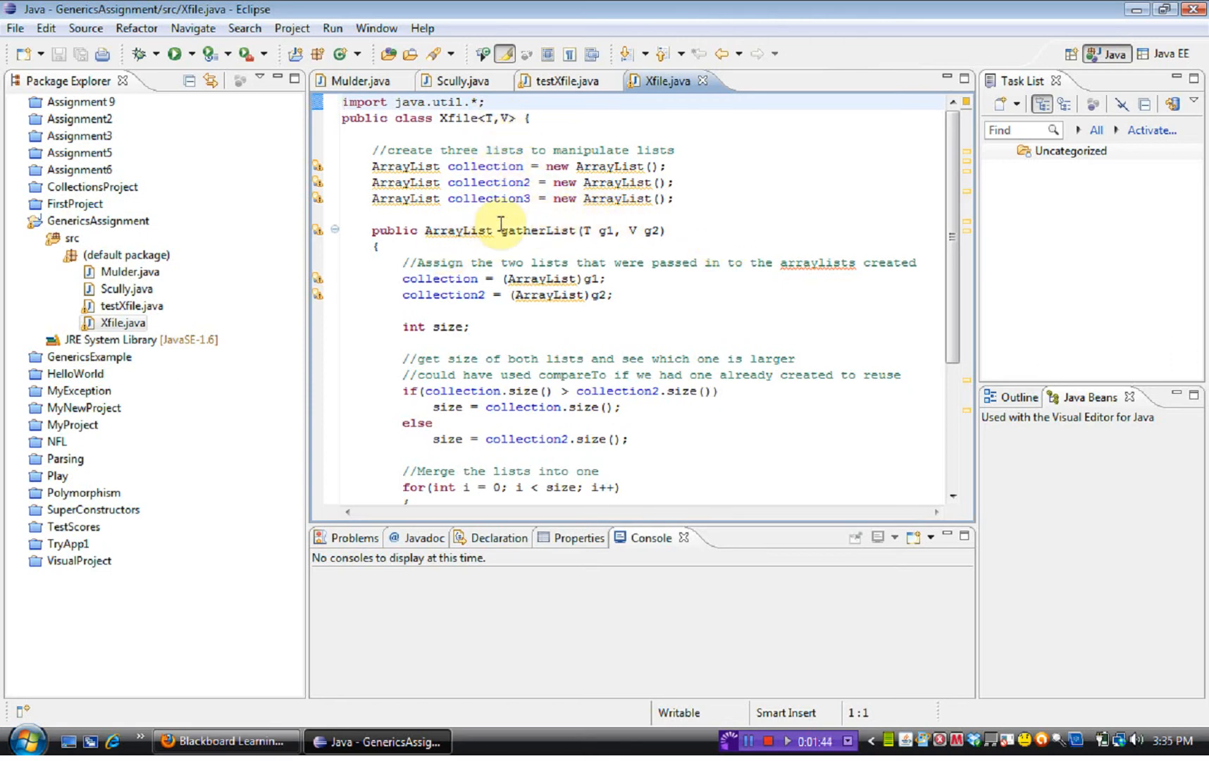
scroll("down", 3)
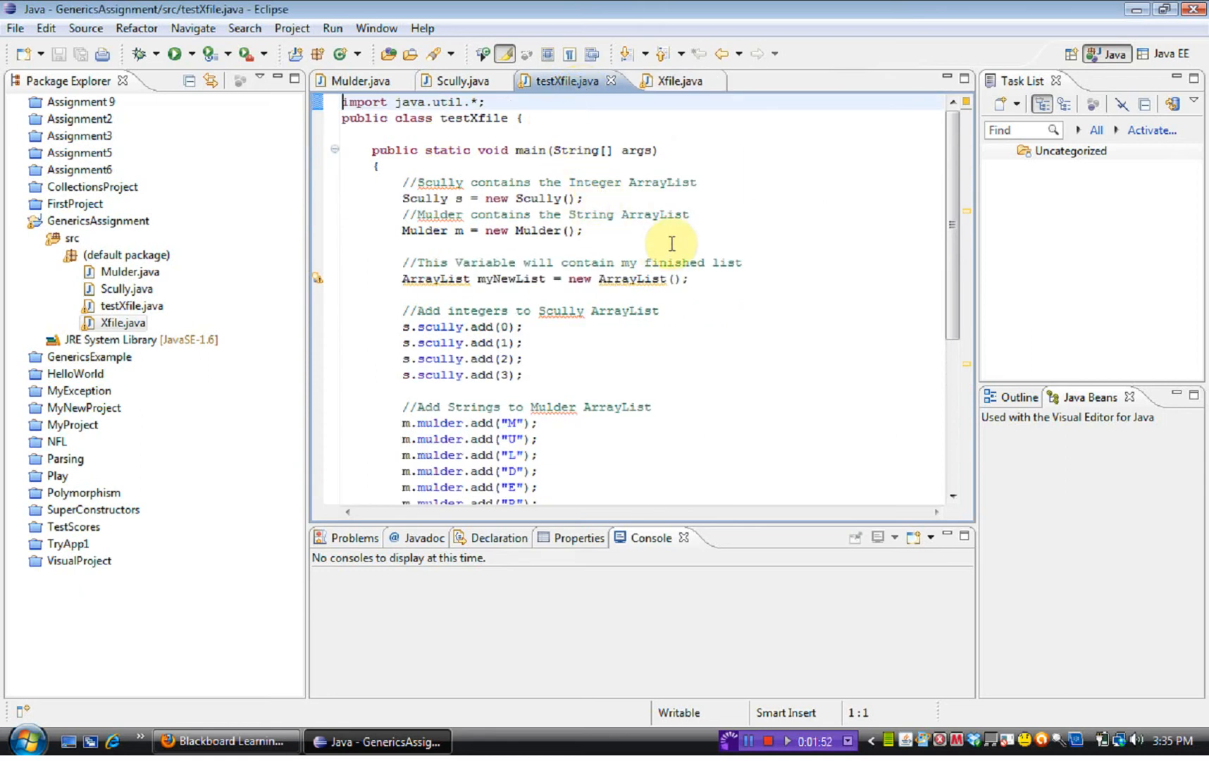
mouse_move(816, 243)
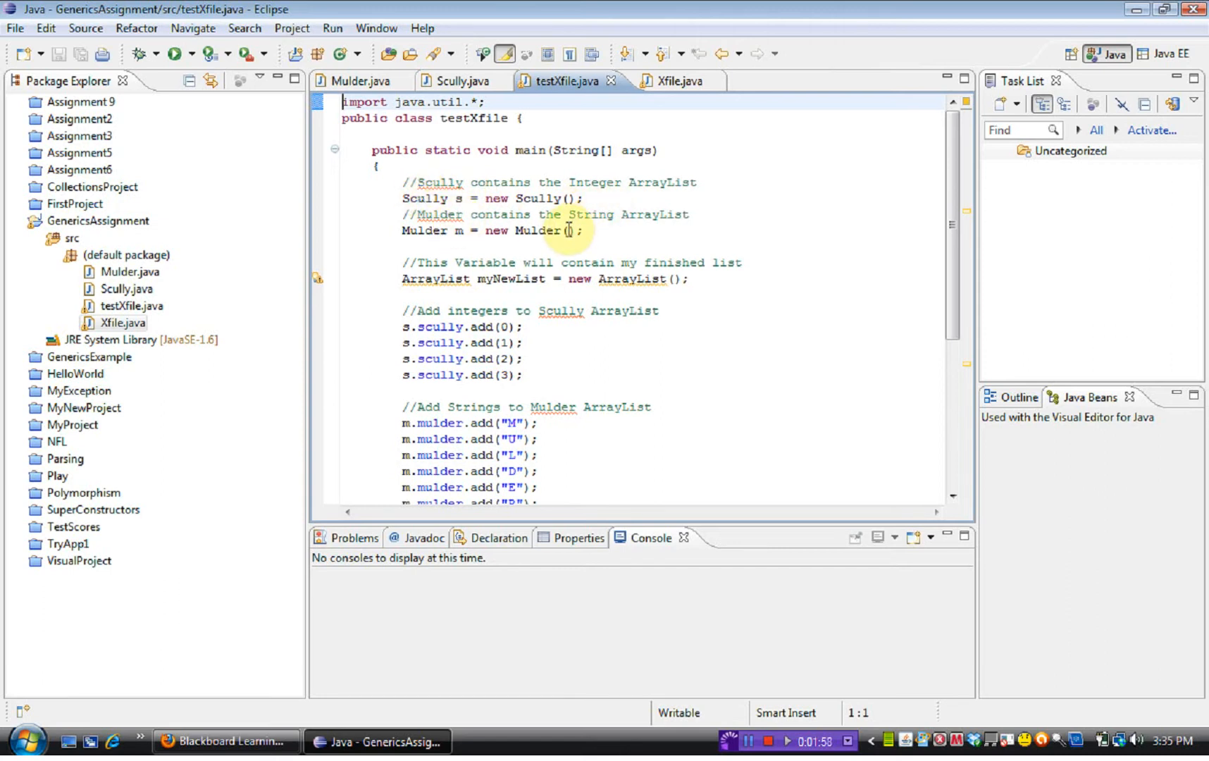
Scroll through testXfile's main method, then return to Xfile.java's gatherList code.
scroll("down", 3)
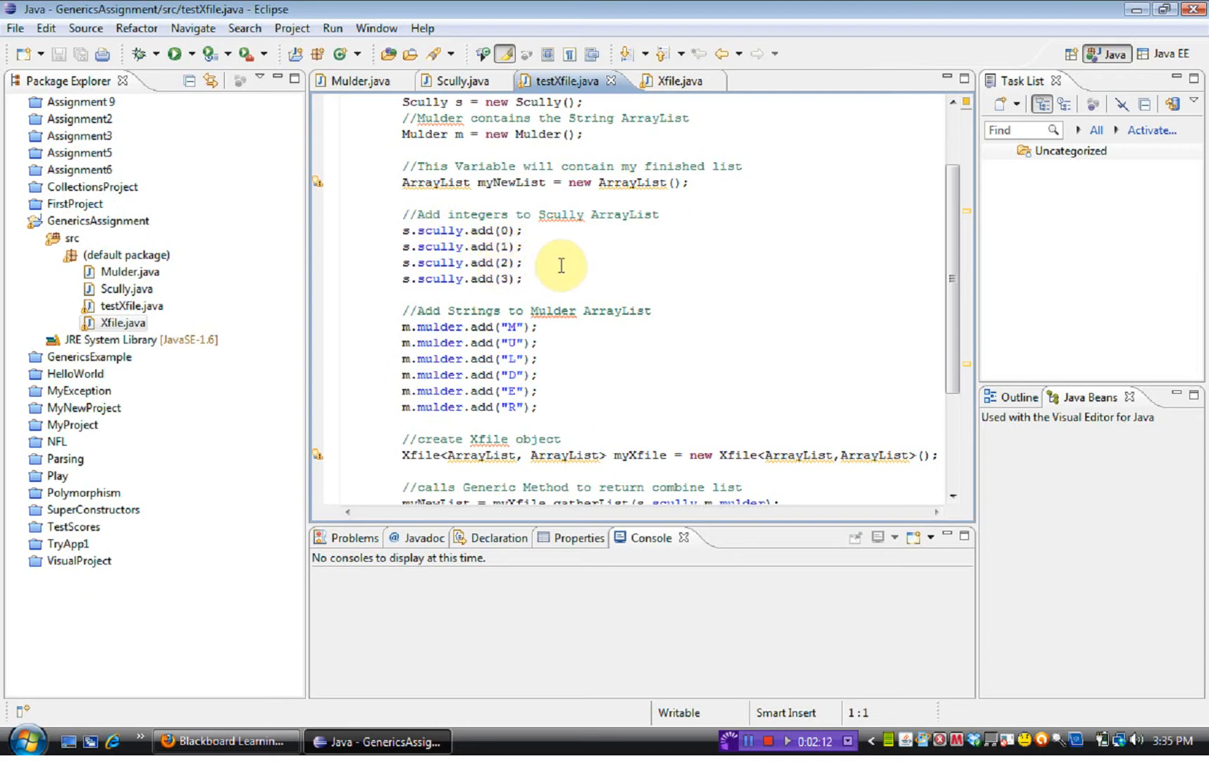
scroll("down", 3)
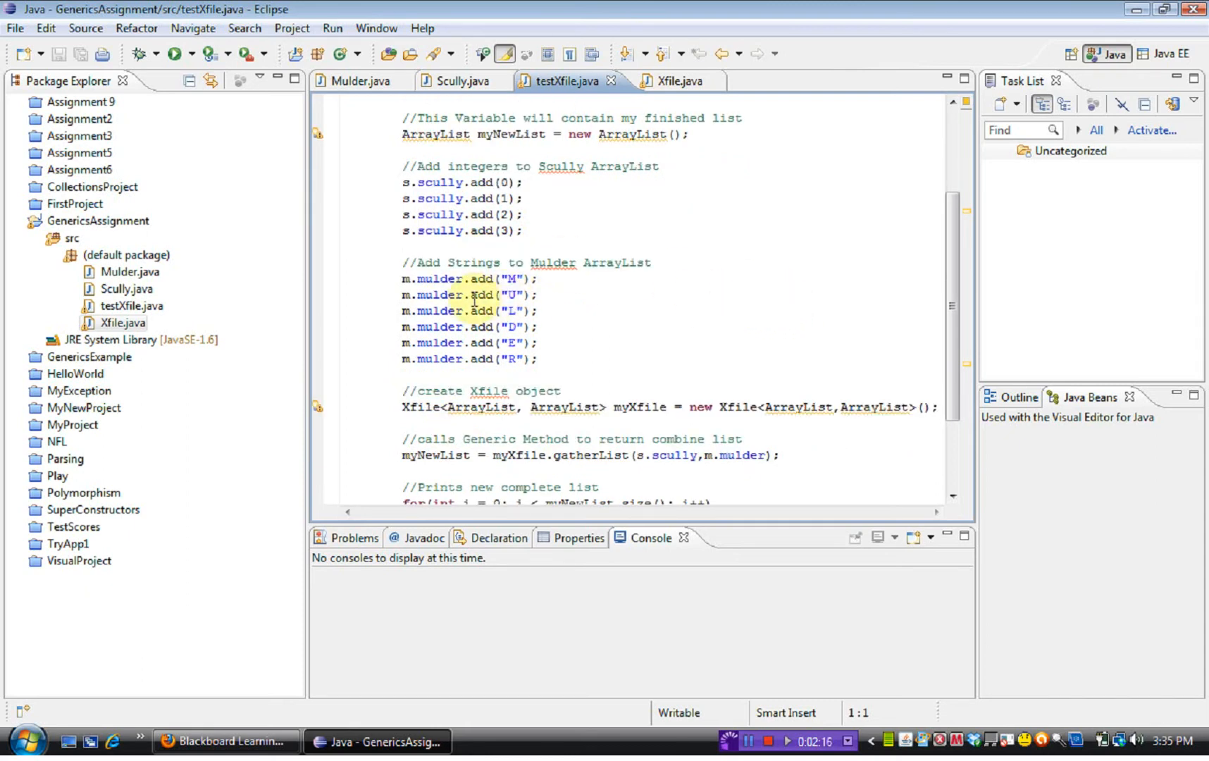
mouse_move(478, 294)
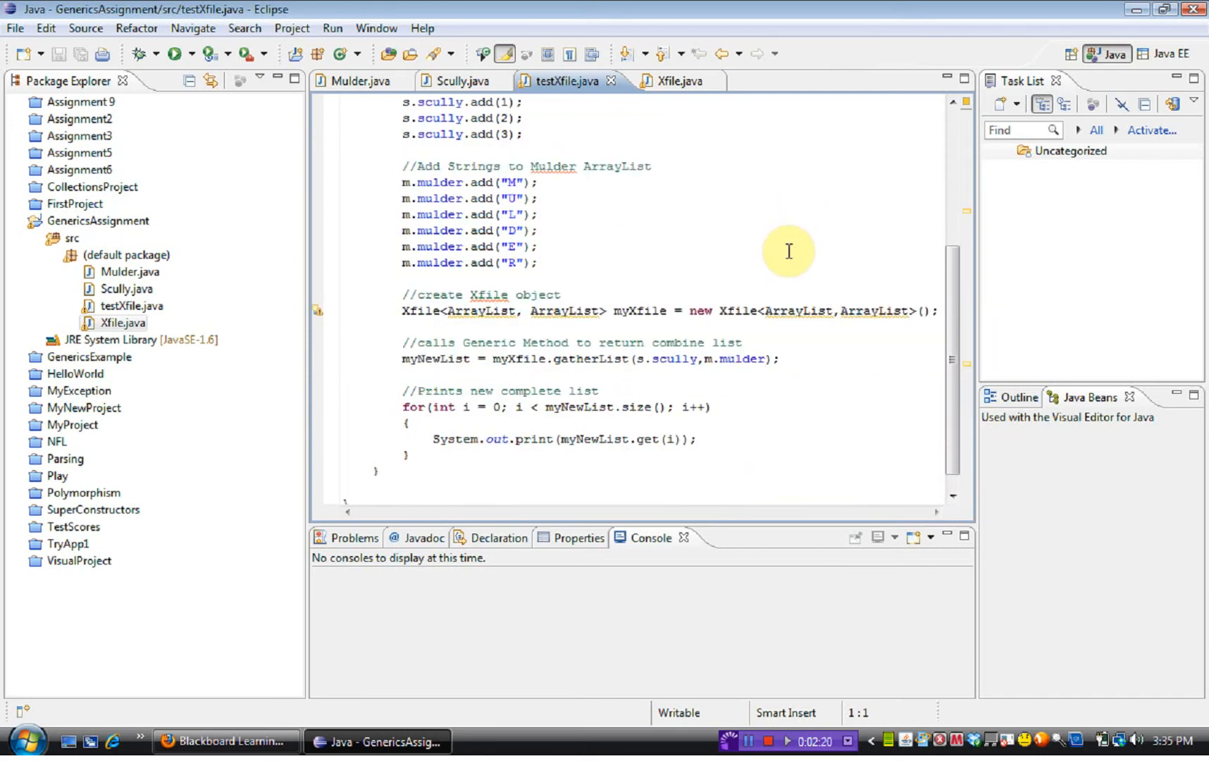
mouse_move(596, 288)
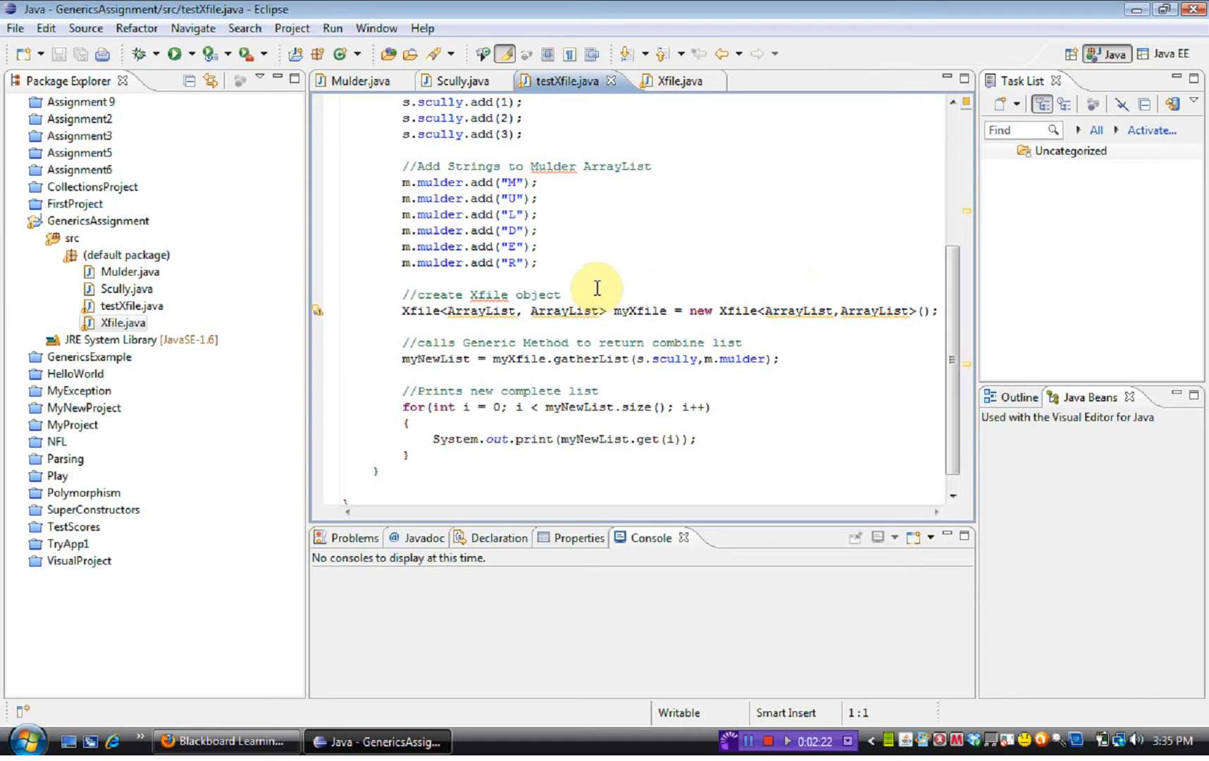
mouse_move(656, 312)
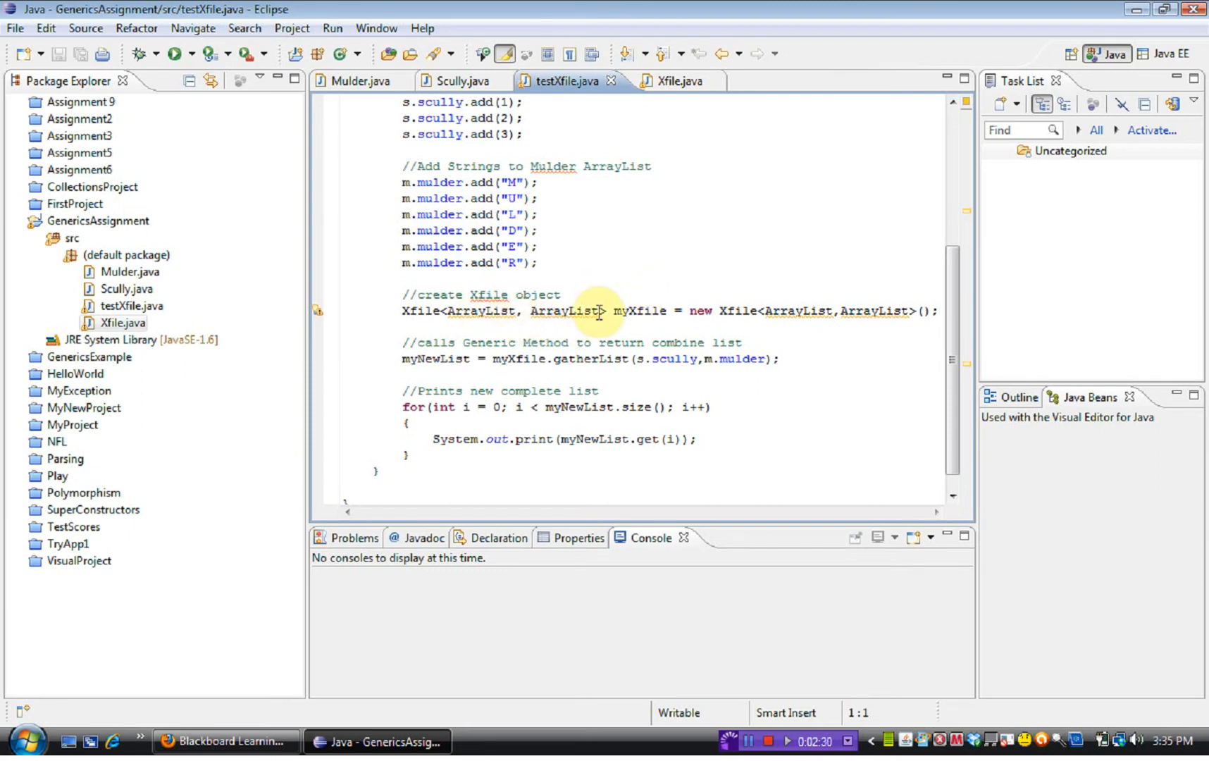
mouse_move(567, 312)
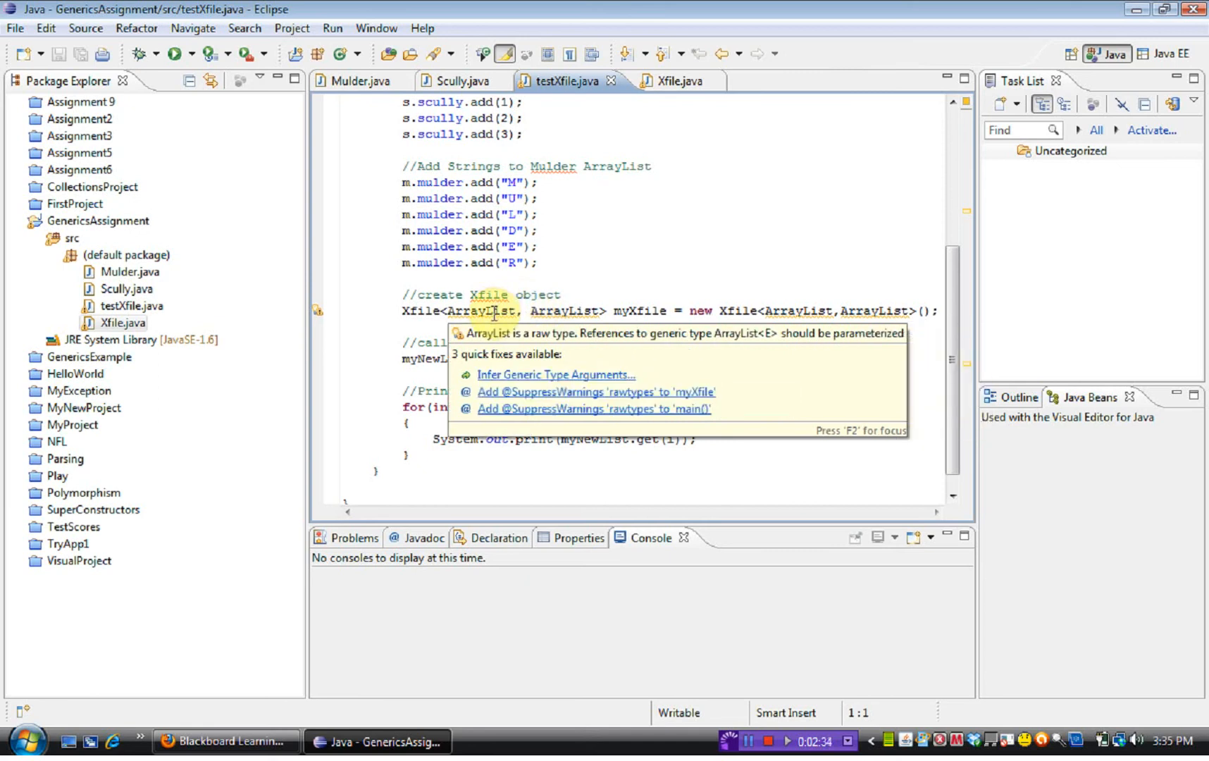
mouse_move(688, 289)
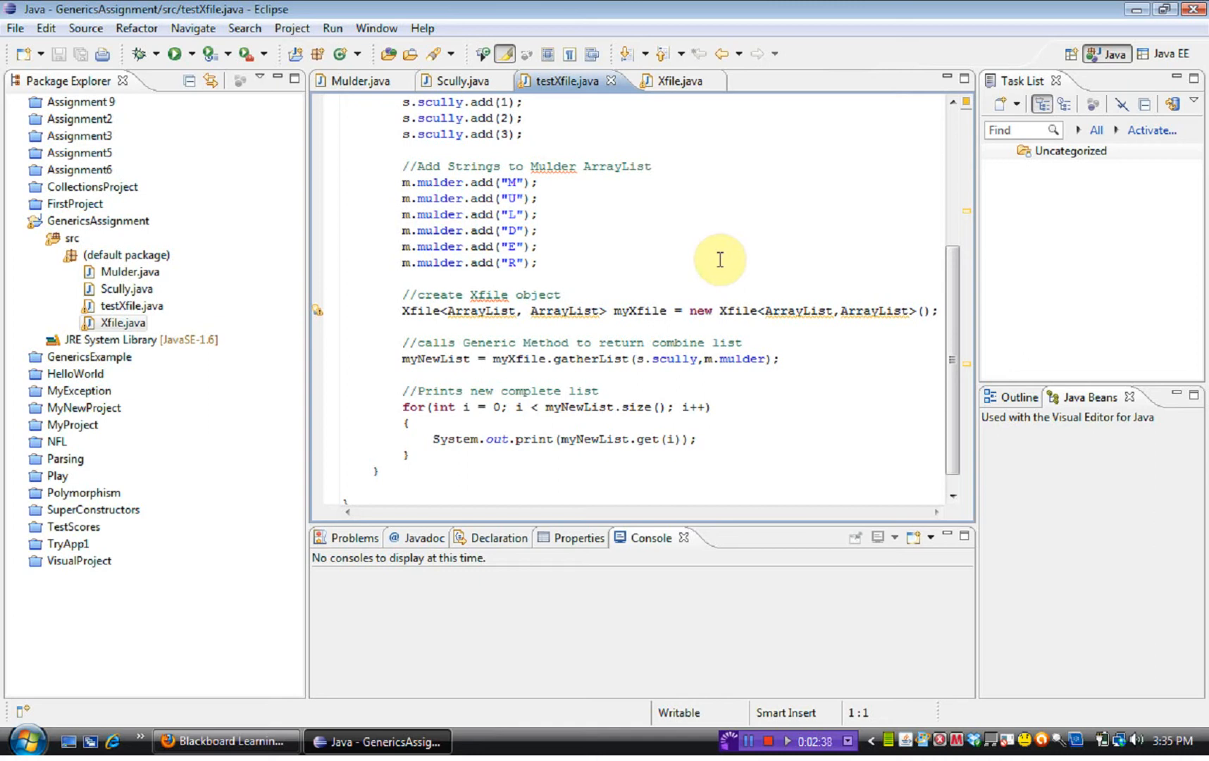
mouse_move(659, 216)
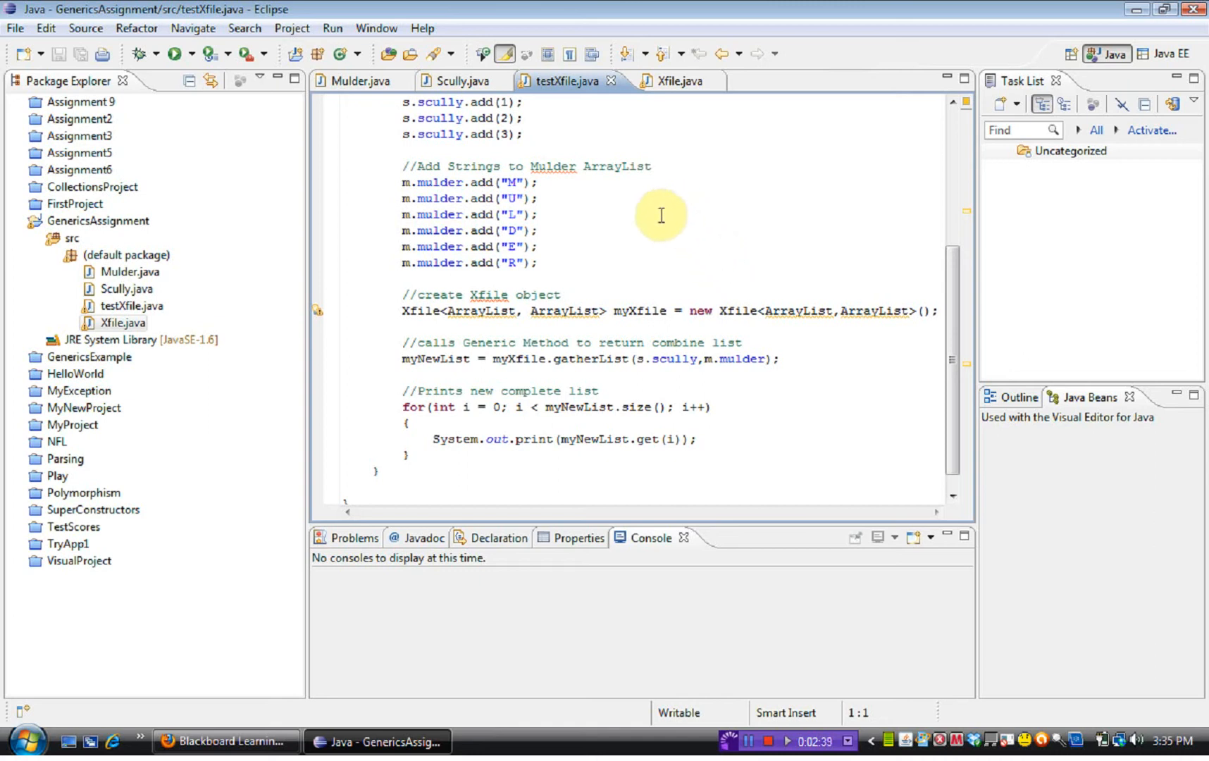
mouse_move(542, 312)
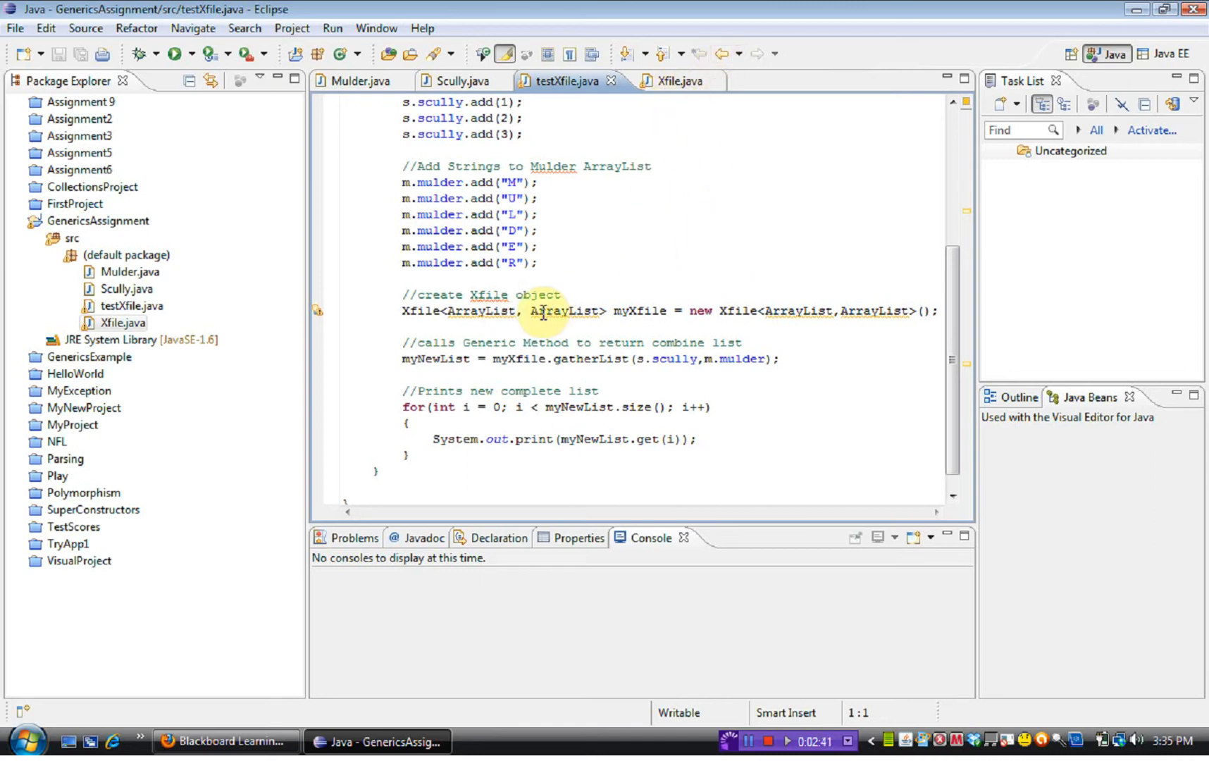
mouse_move(716, 284)
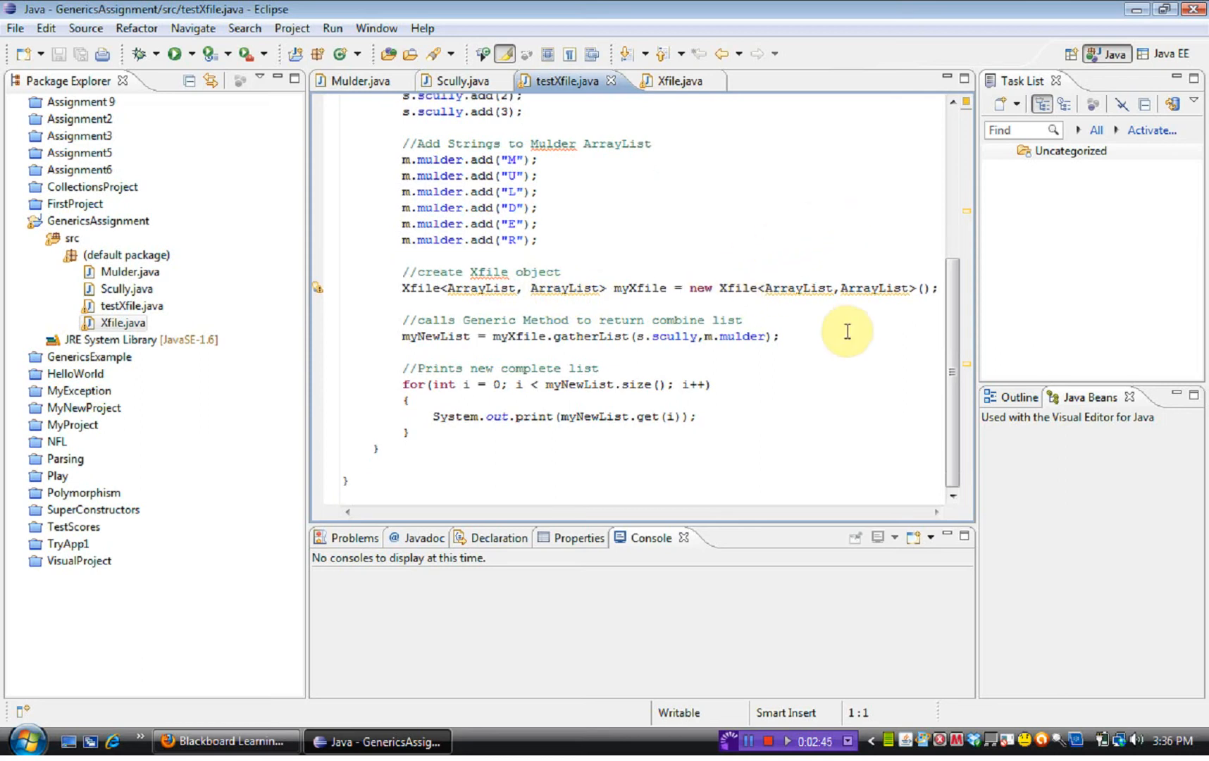
left_click(668, 81)
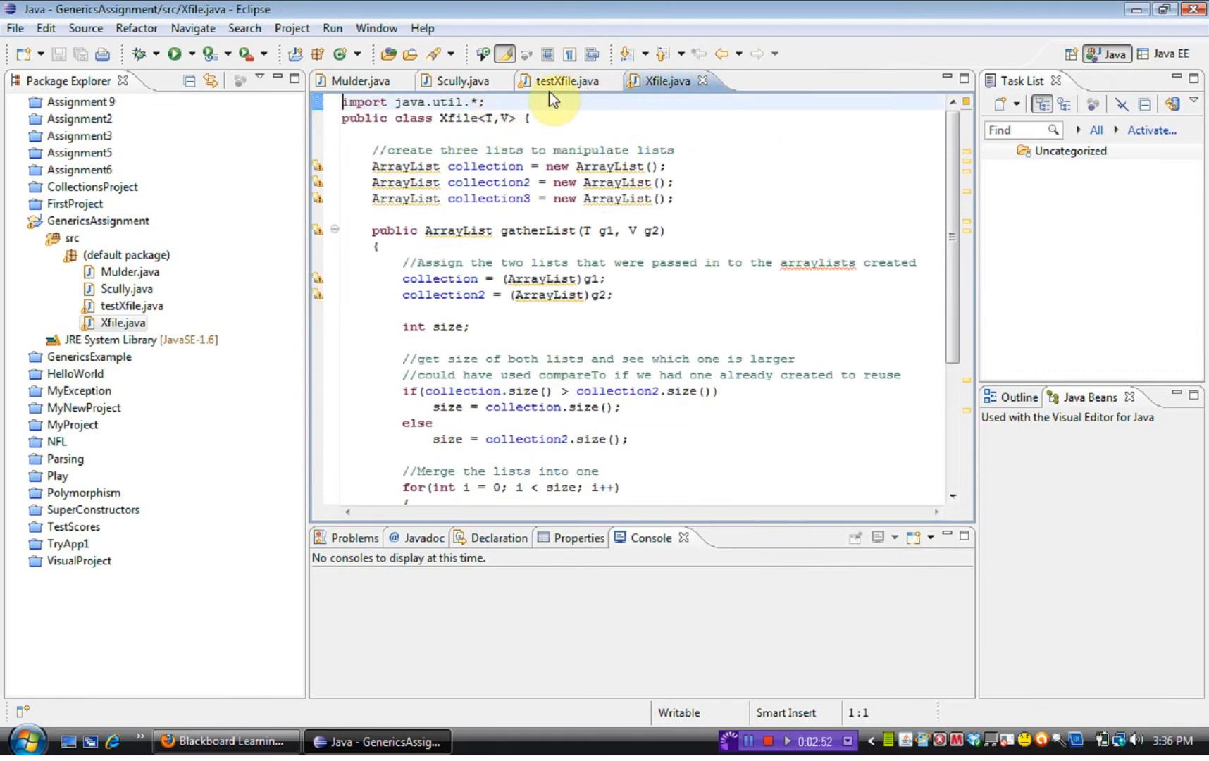
left_click(562, 81)
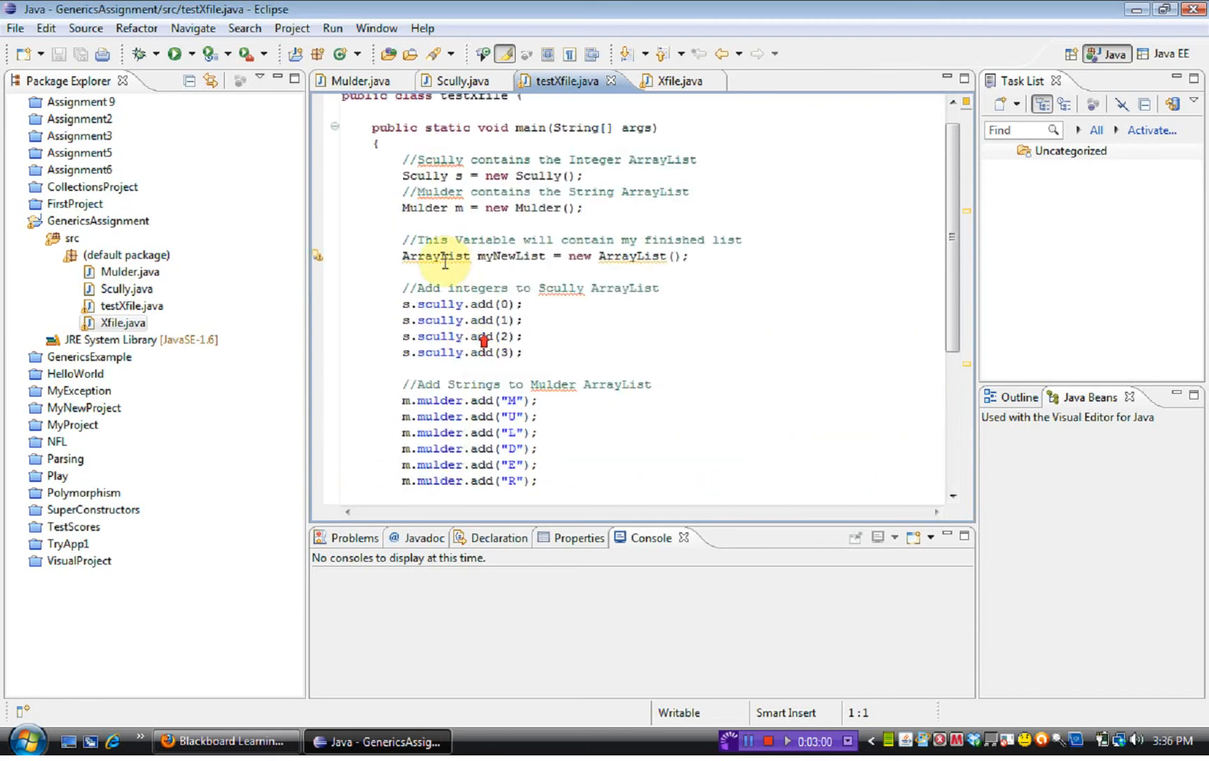
mouse_move(520, 264)
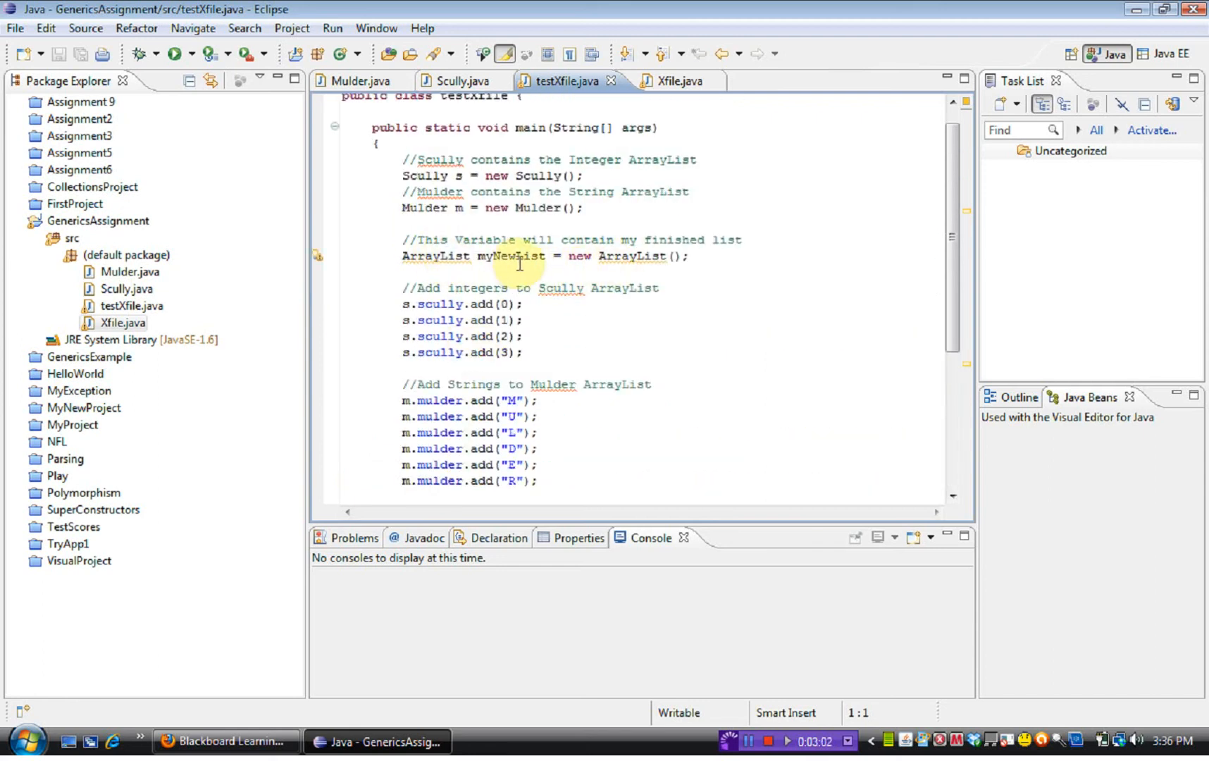
scroll("down", 3)
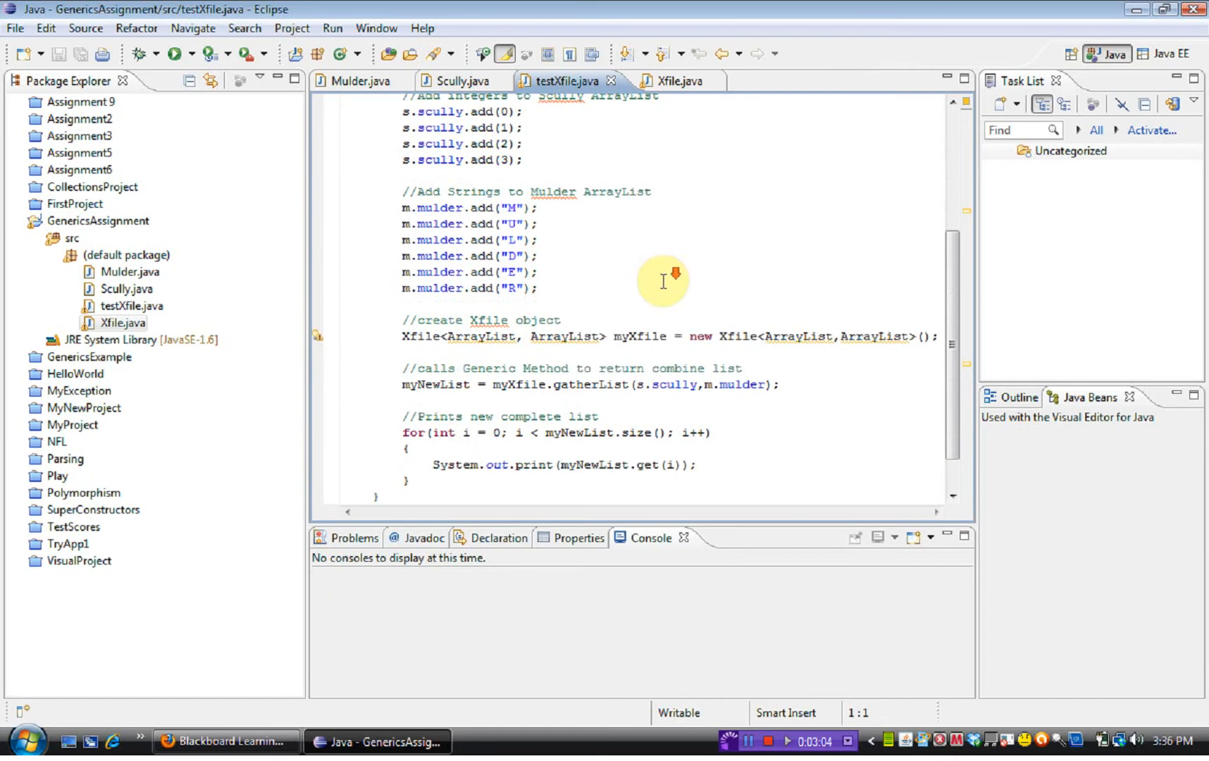
scroll("down", 3)
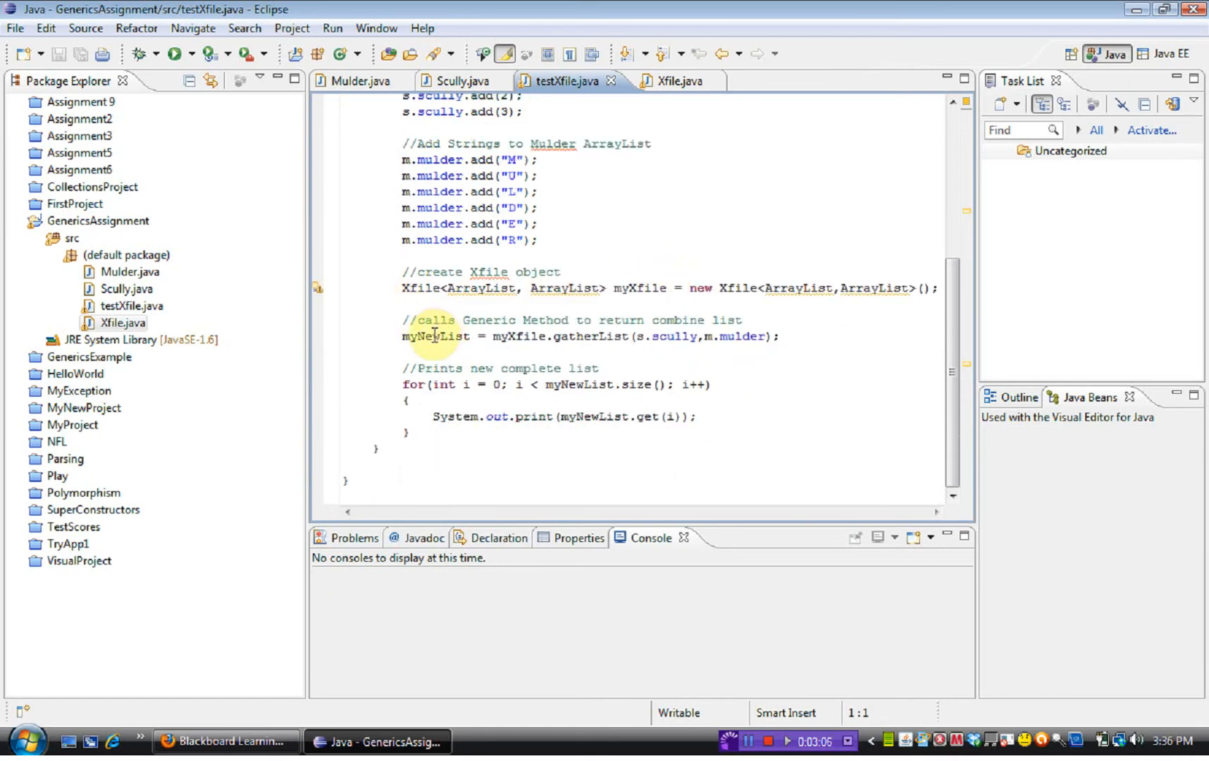
mouse_move(526, 336)
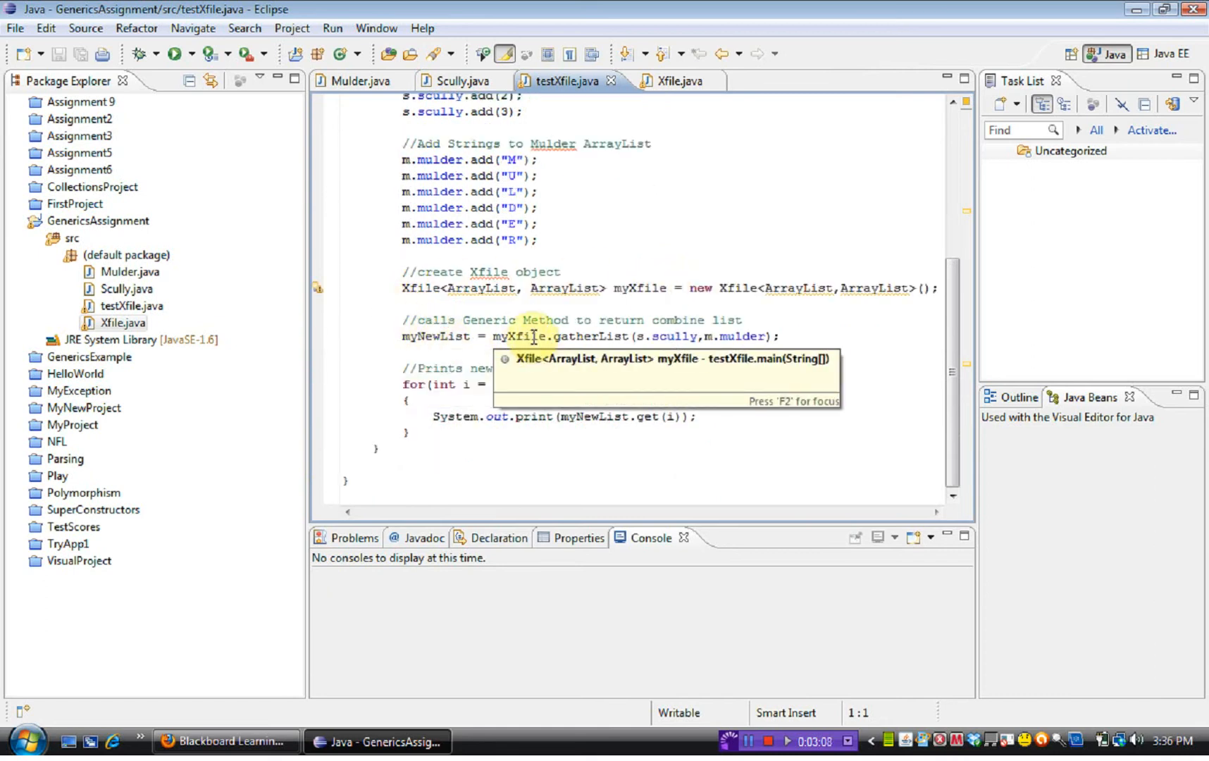
mouse_move(602, 336)
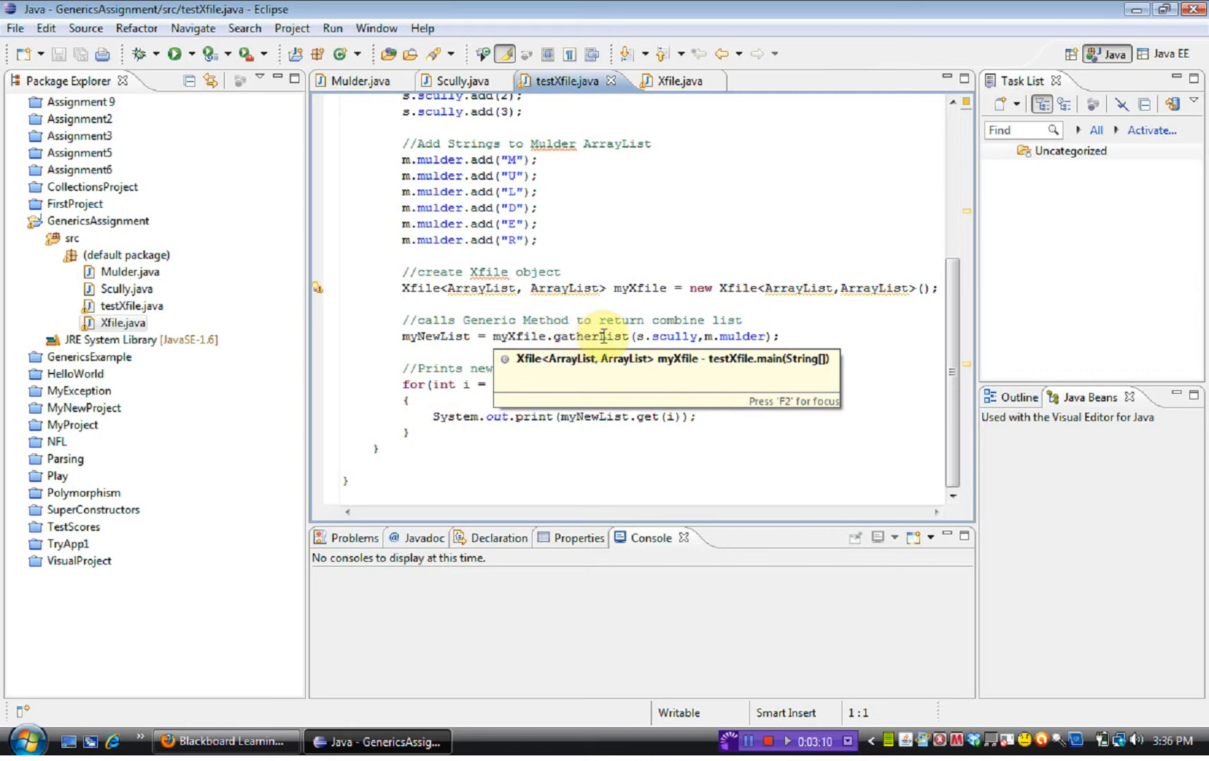
mouse_move(734, 337)
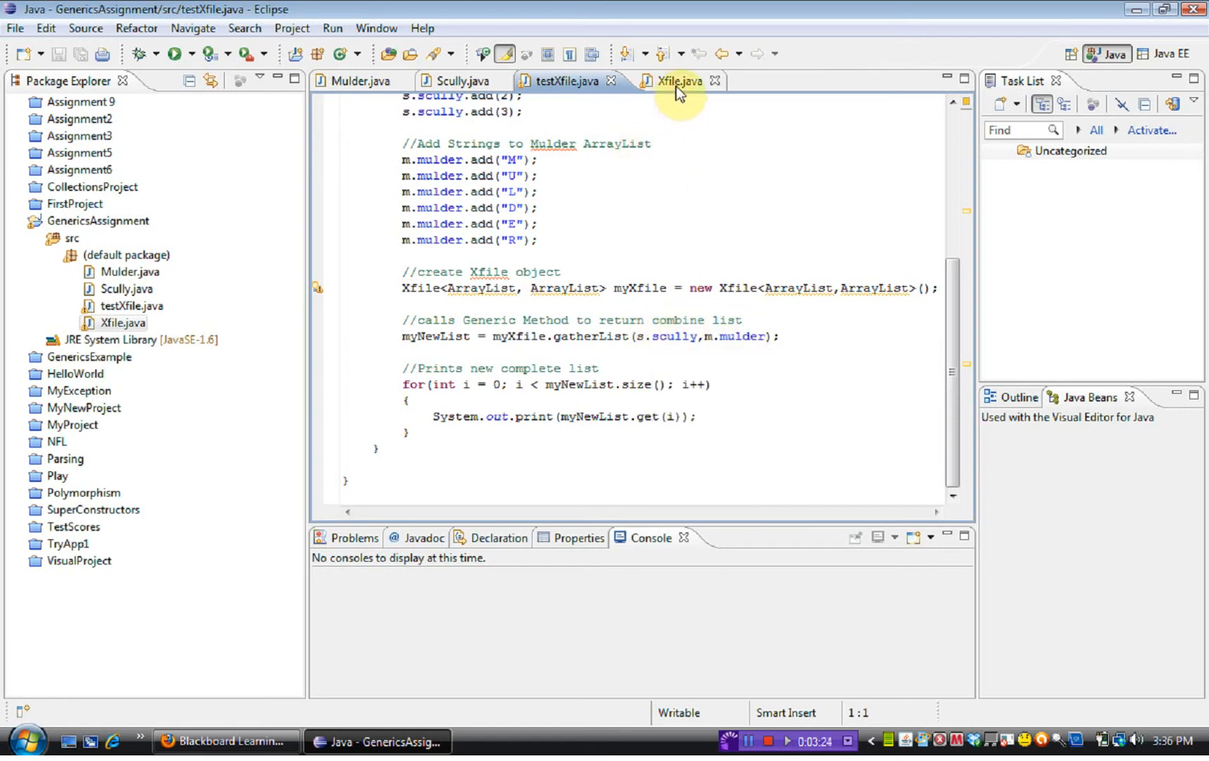
mouse_move(679, 81)
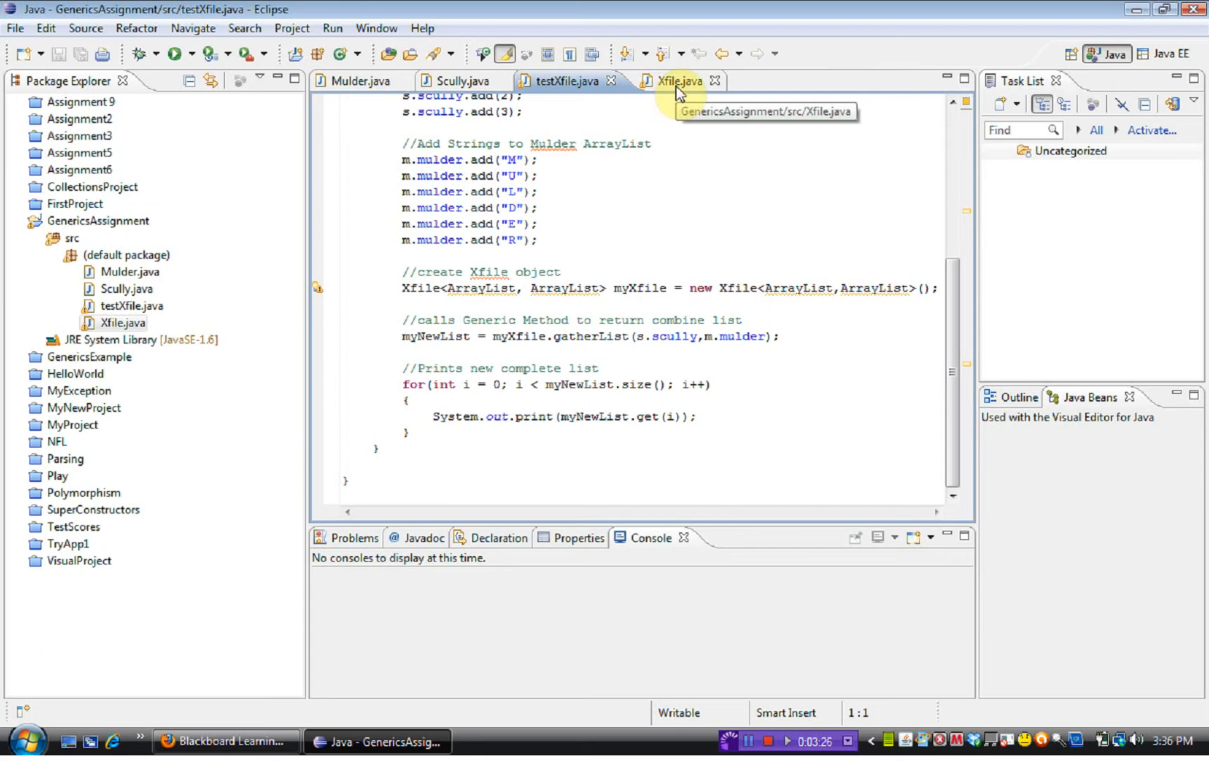
left_click(677, 80)
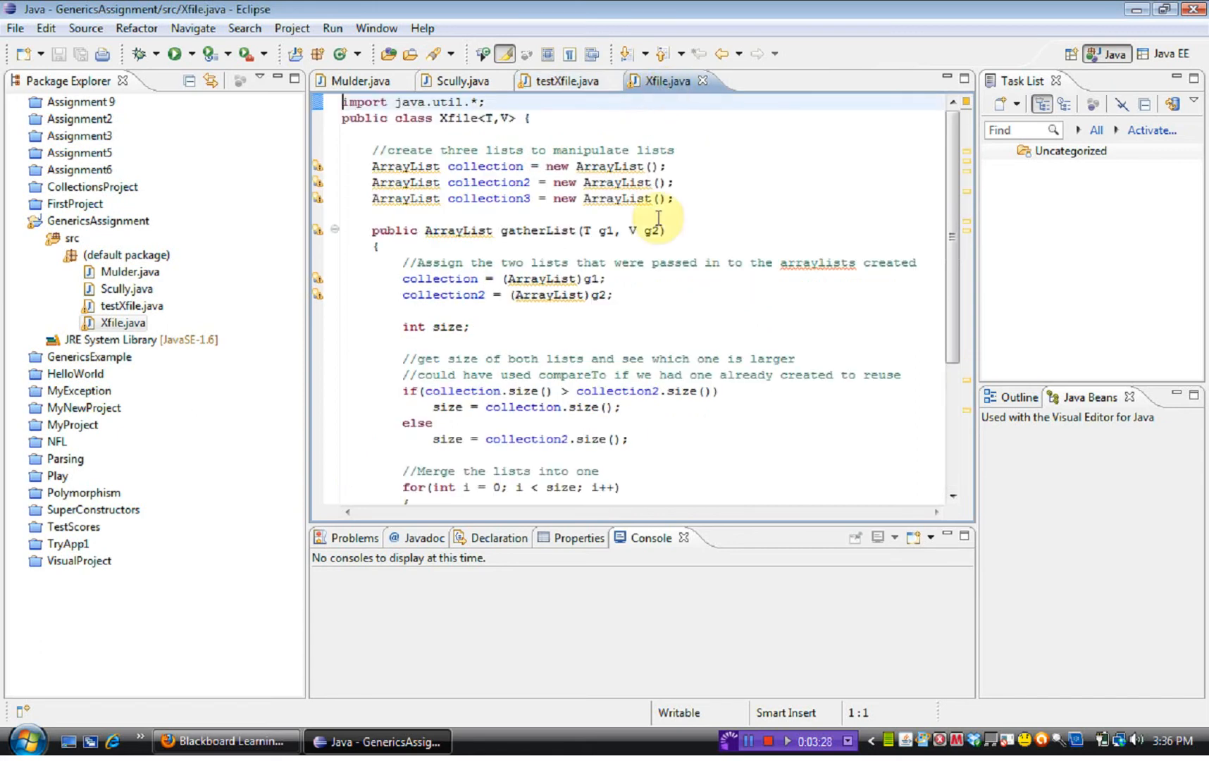
scroll("down", 3)
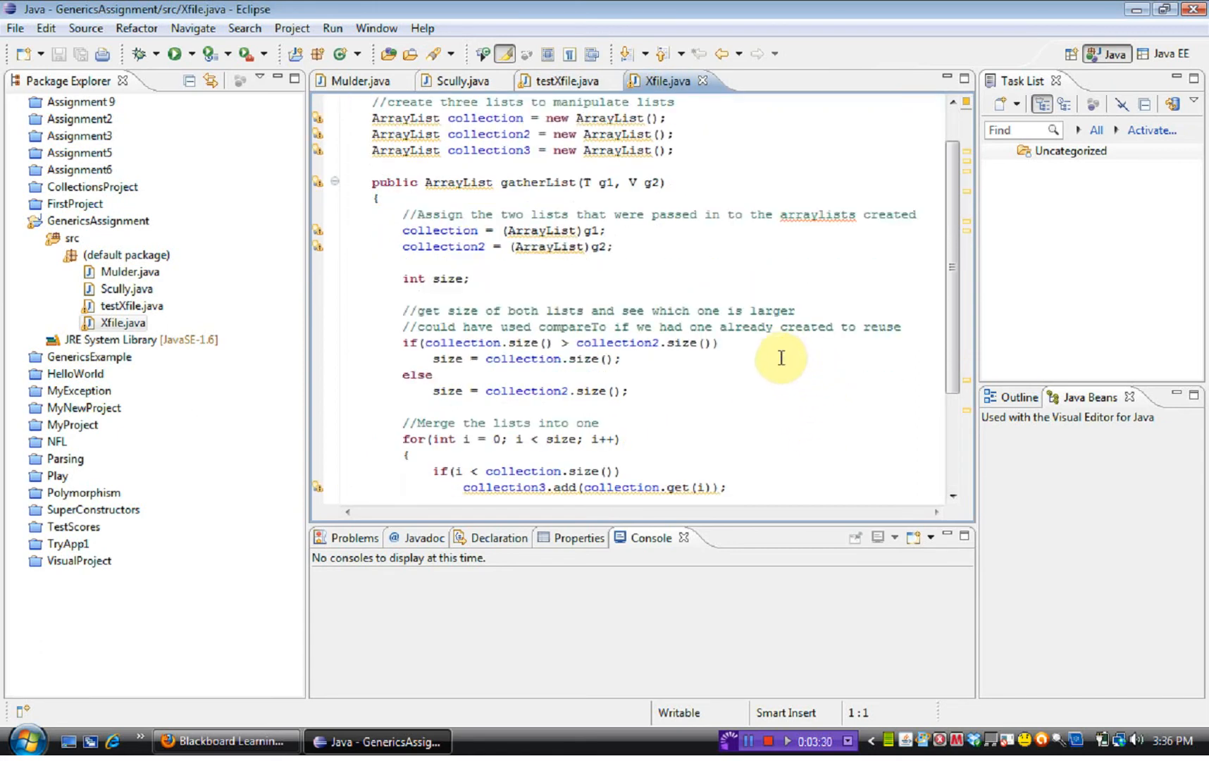
mouse_move(565, 117)
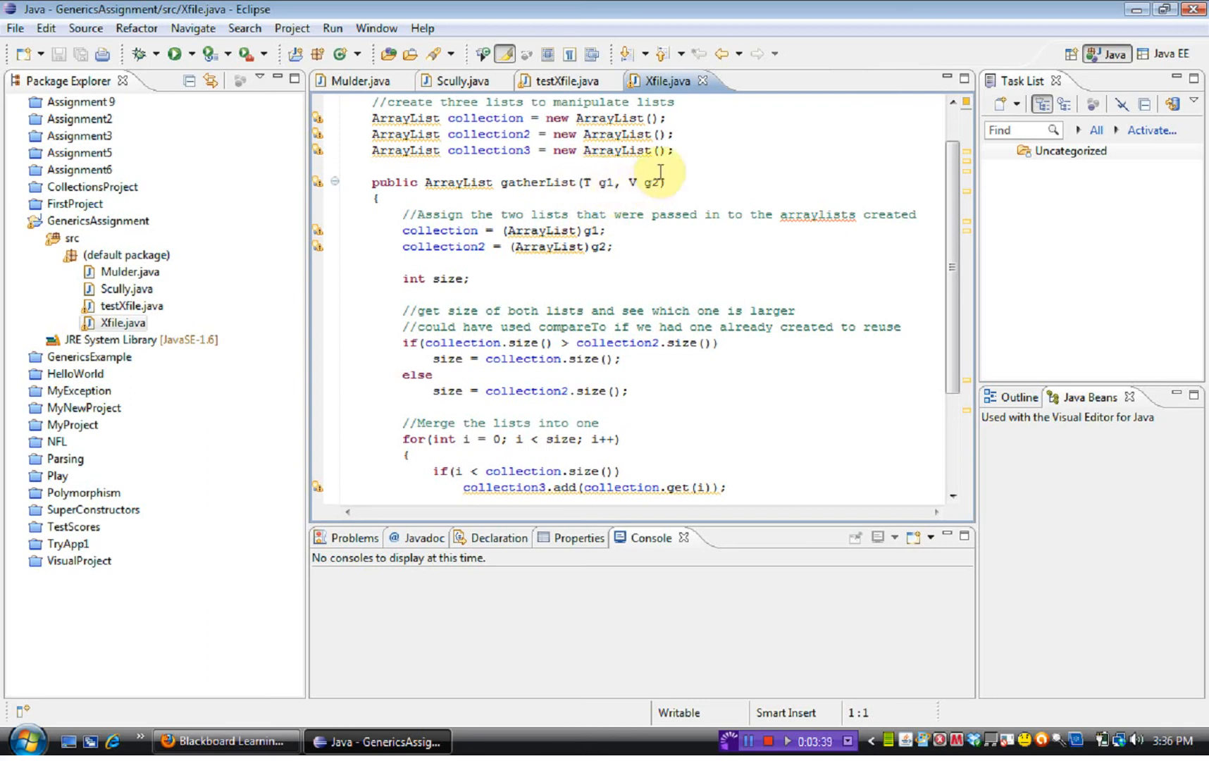
scroll("up", 3)
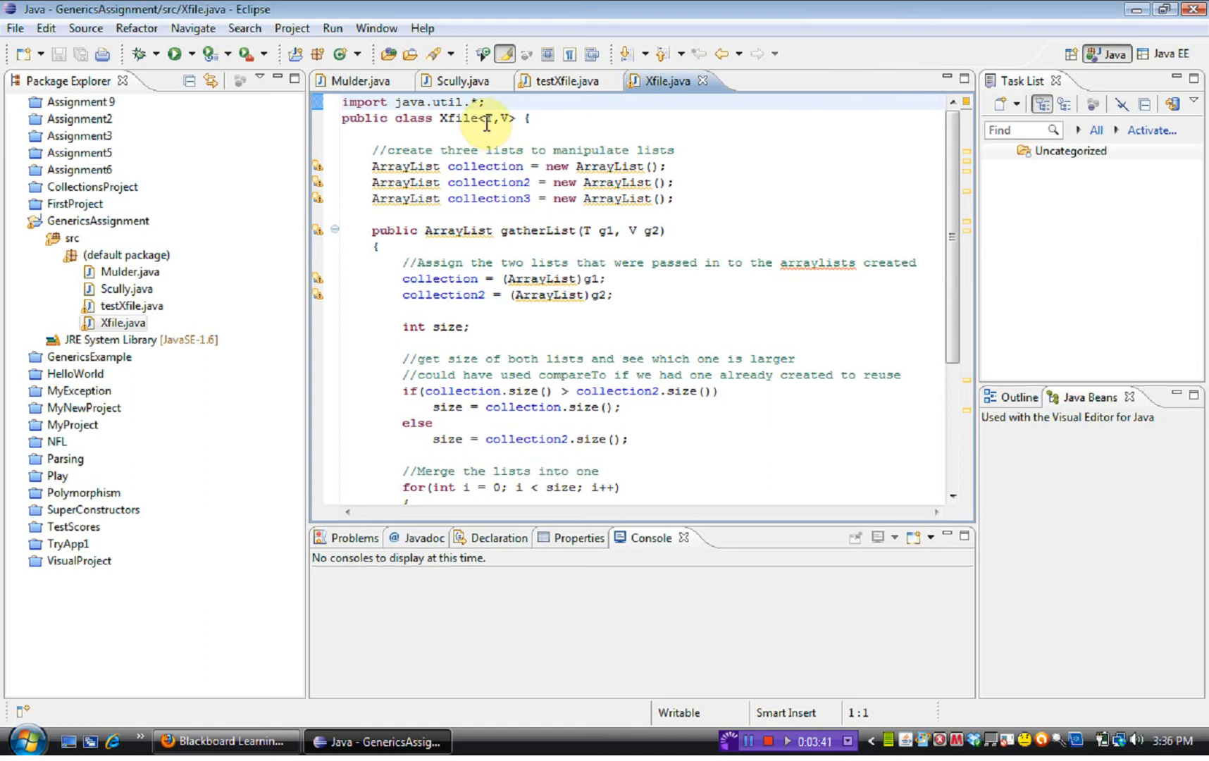
mouse_move(493, 118)
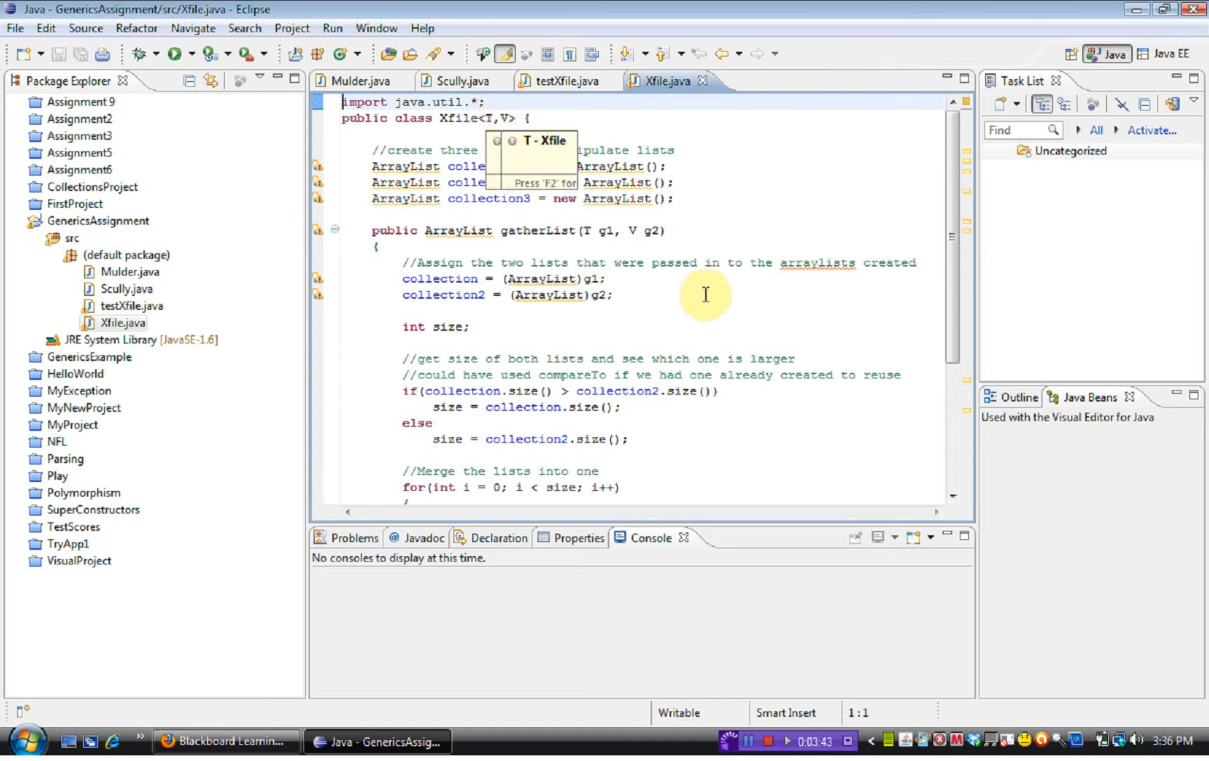
mouse_move(586, 230)
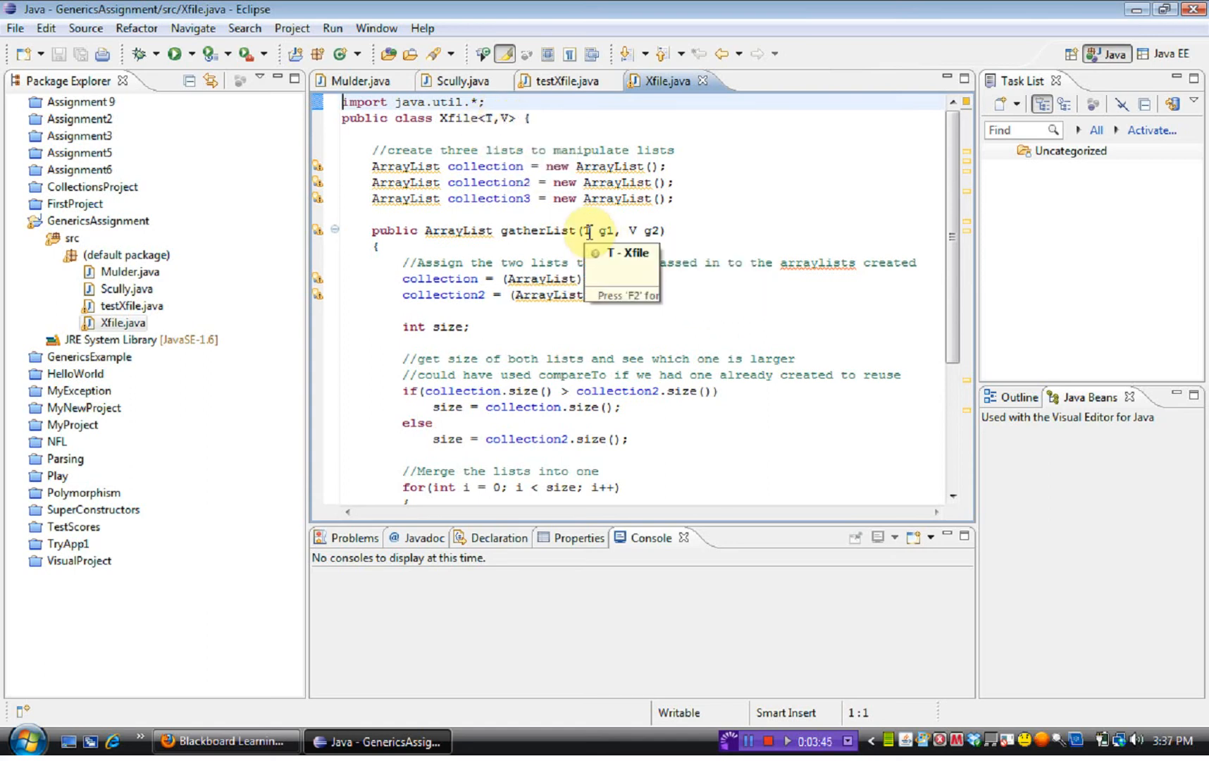
mouse_move(632, 230)
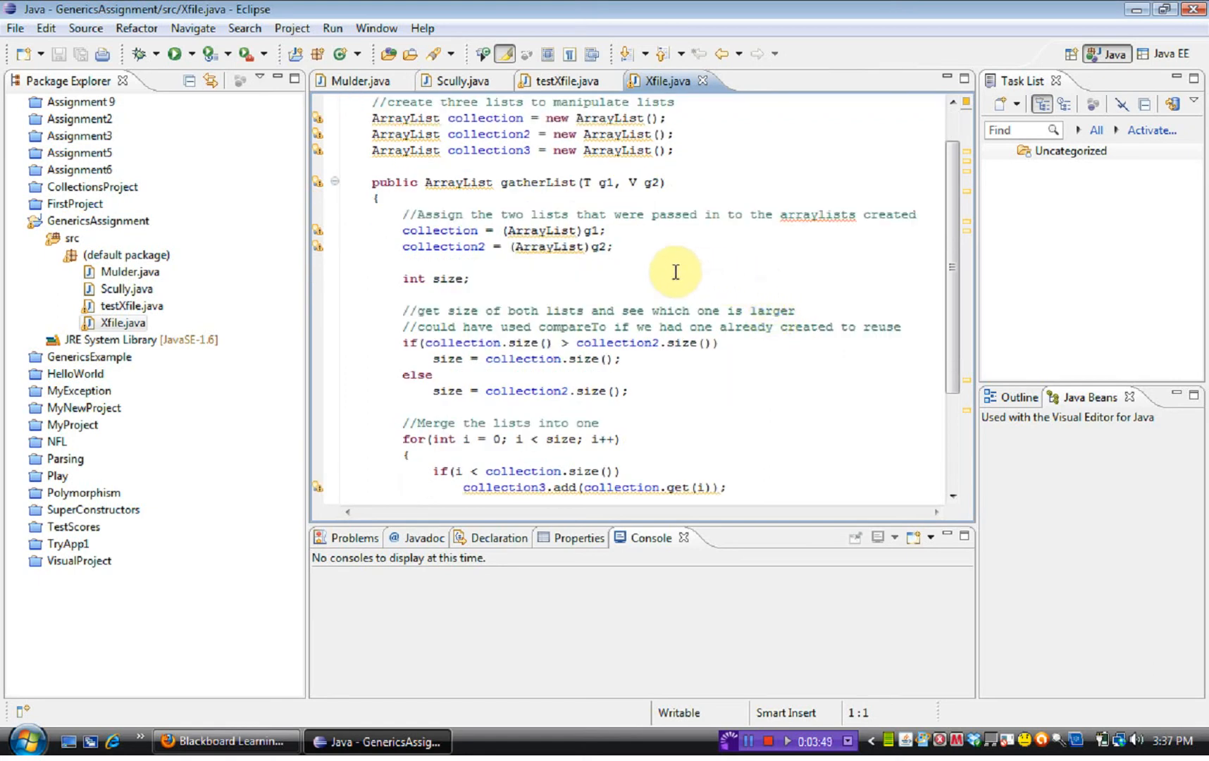
mouse_move(521, 235)
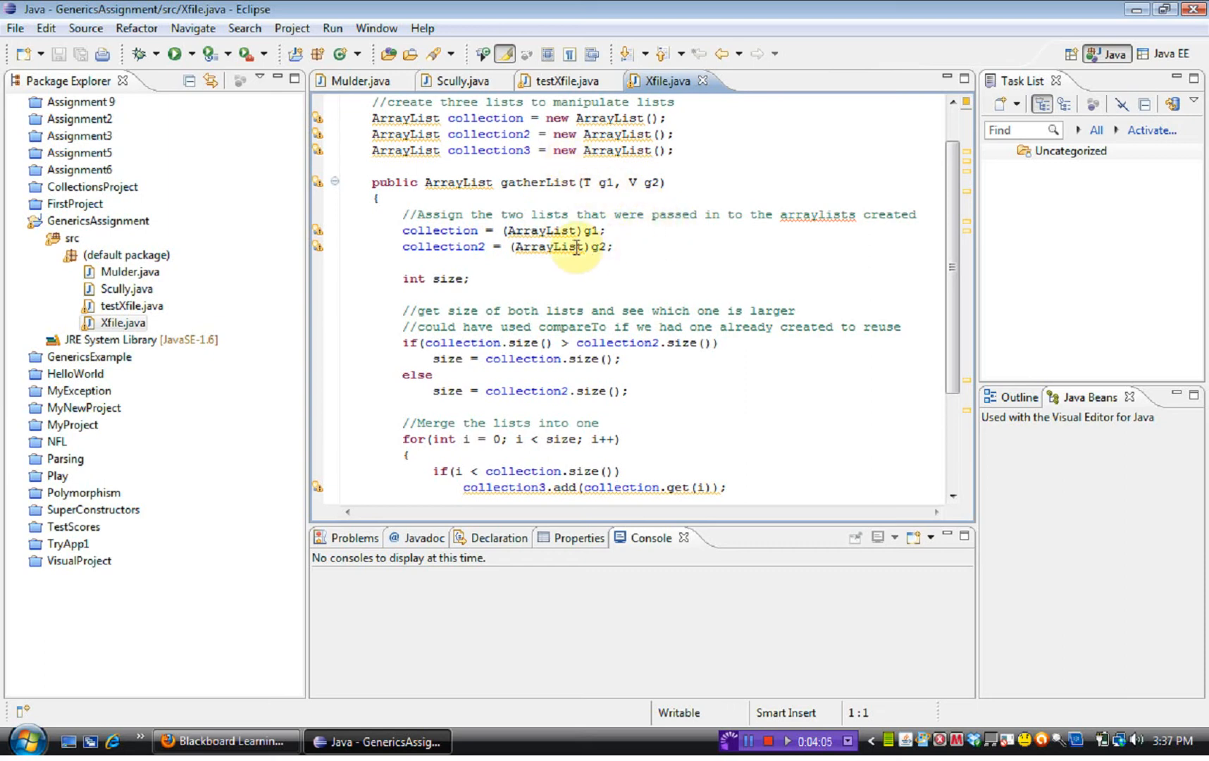
mouse_move(655, 256)
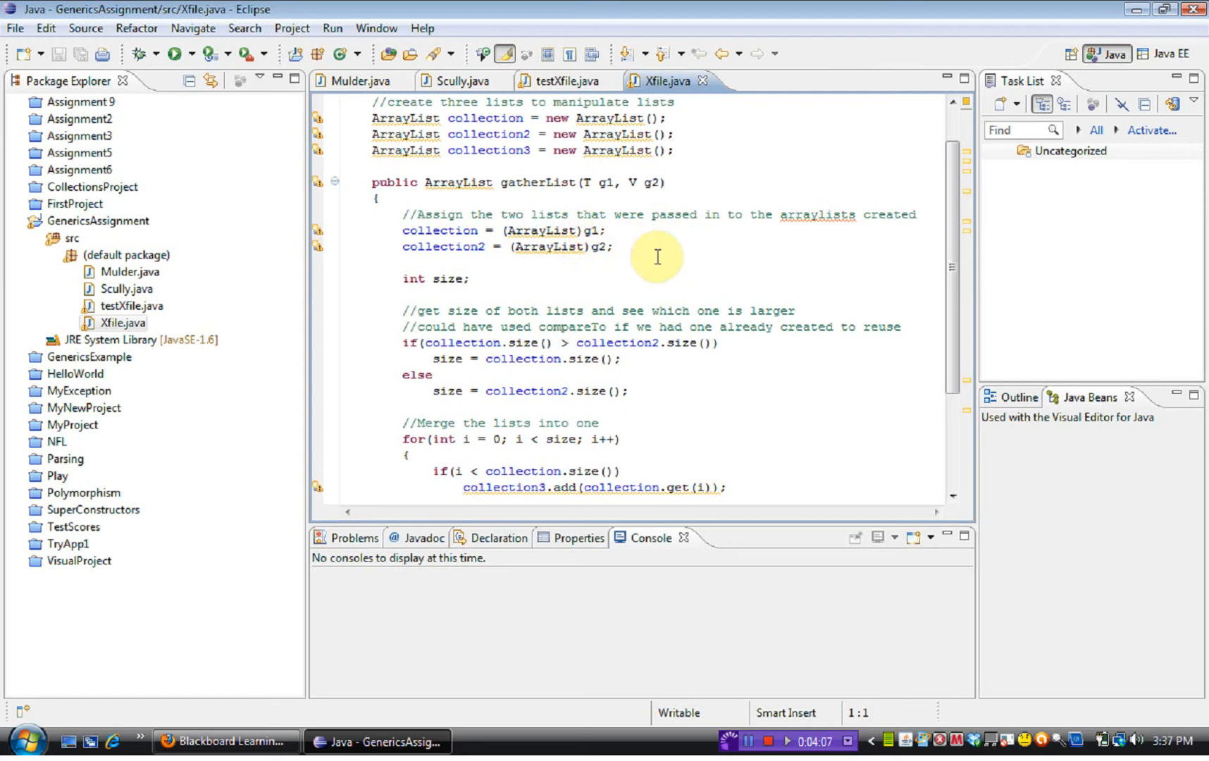
mouse_move(730, 273)
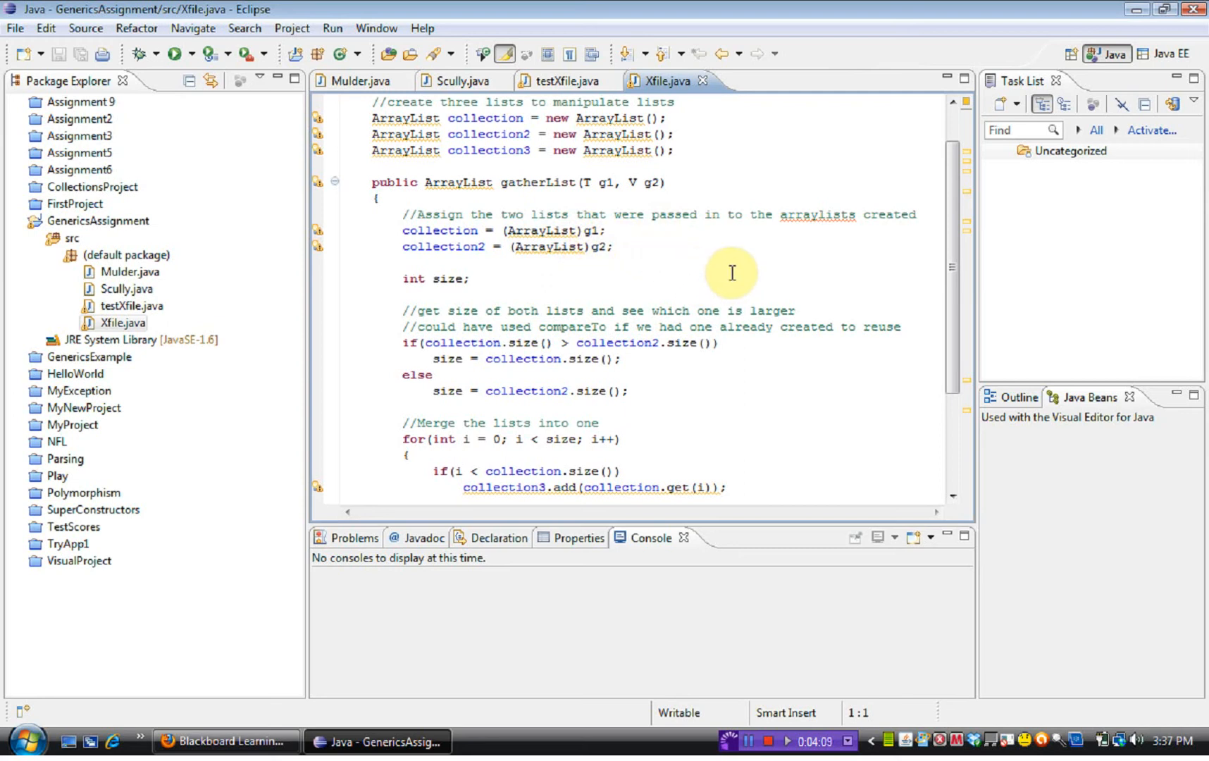
scroll("down", 3)
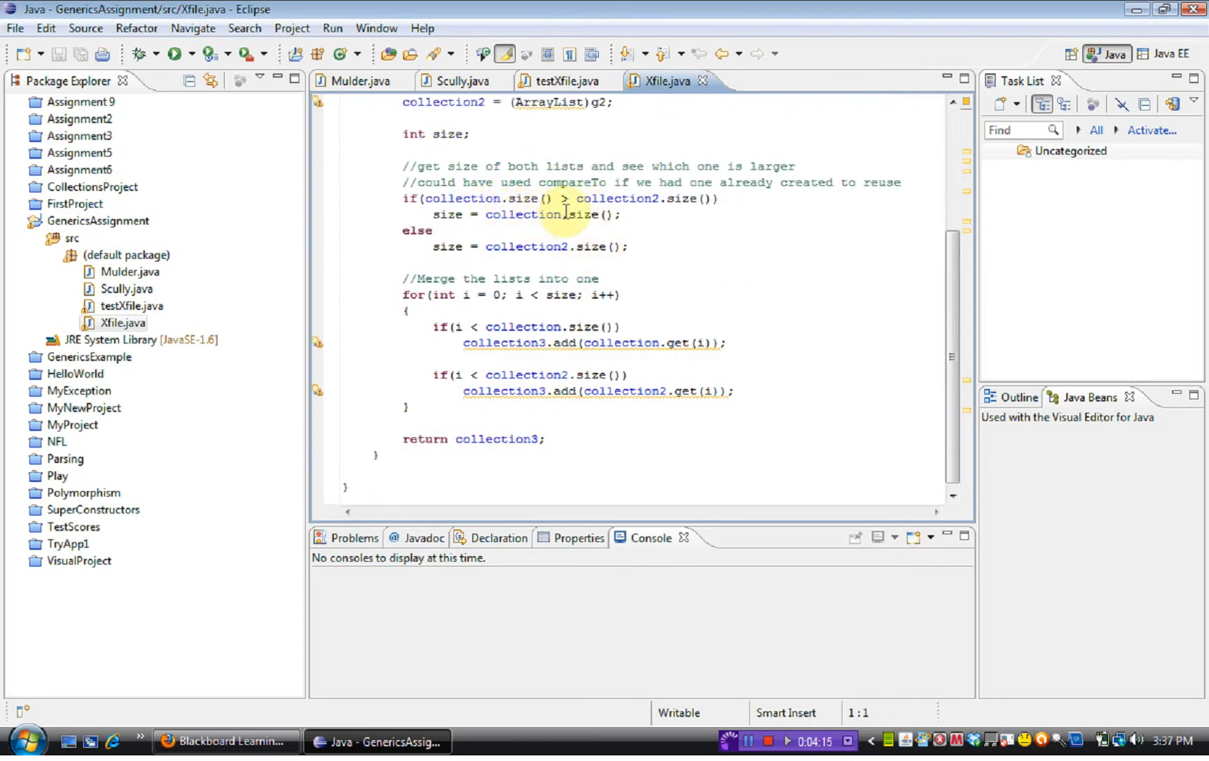
mouse_move(467, 172)
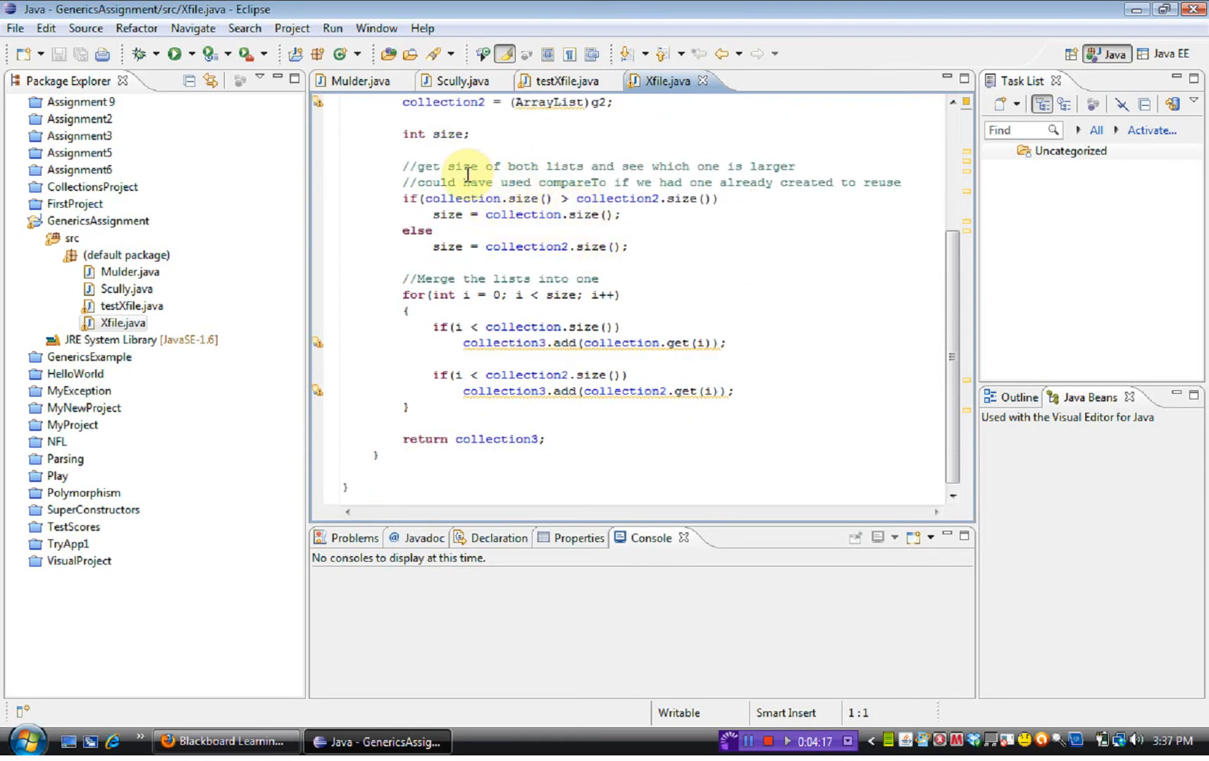
mouse_move(652, 183)
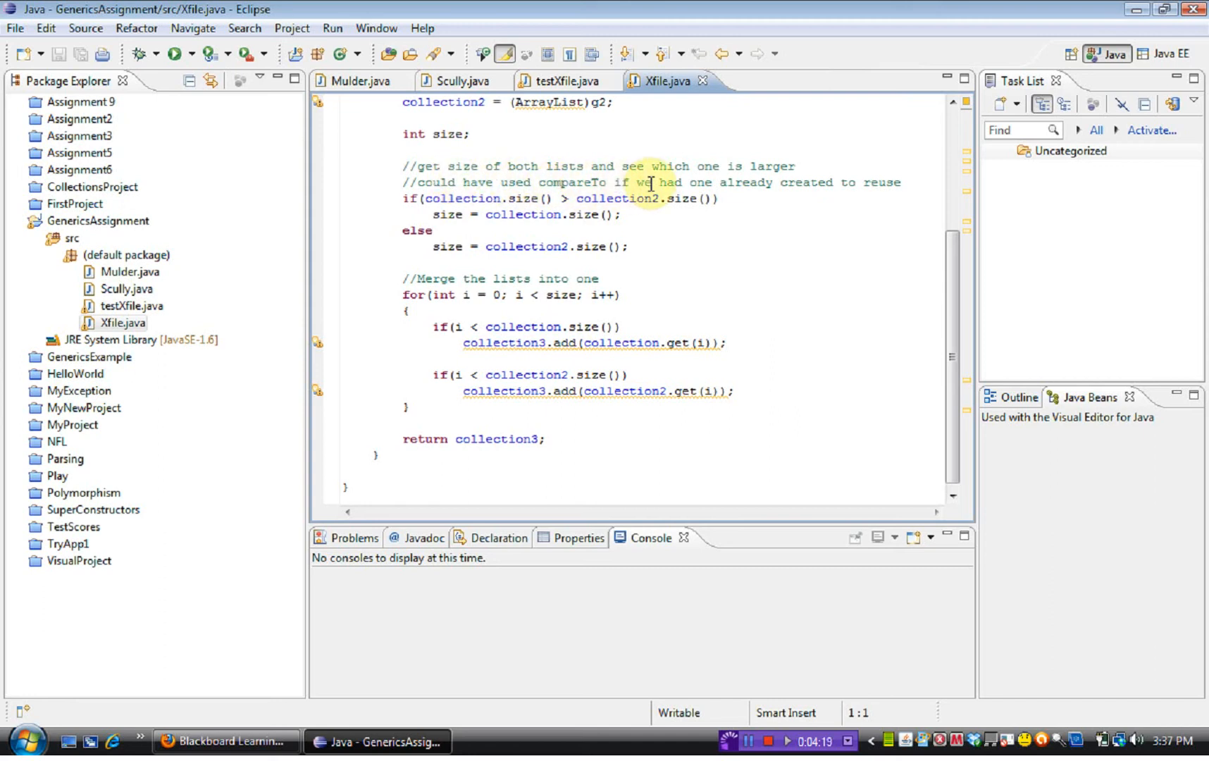
mouse_move(734, 235)
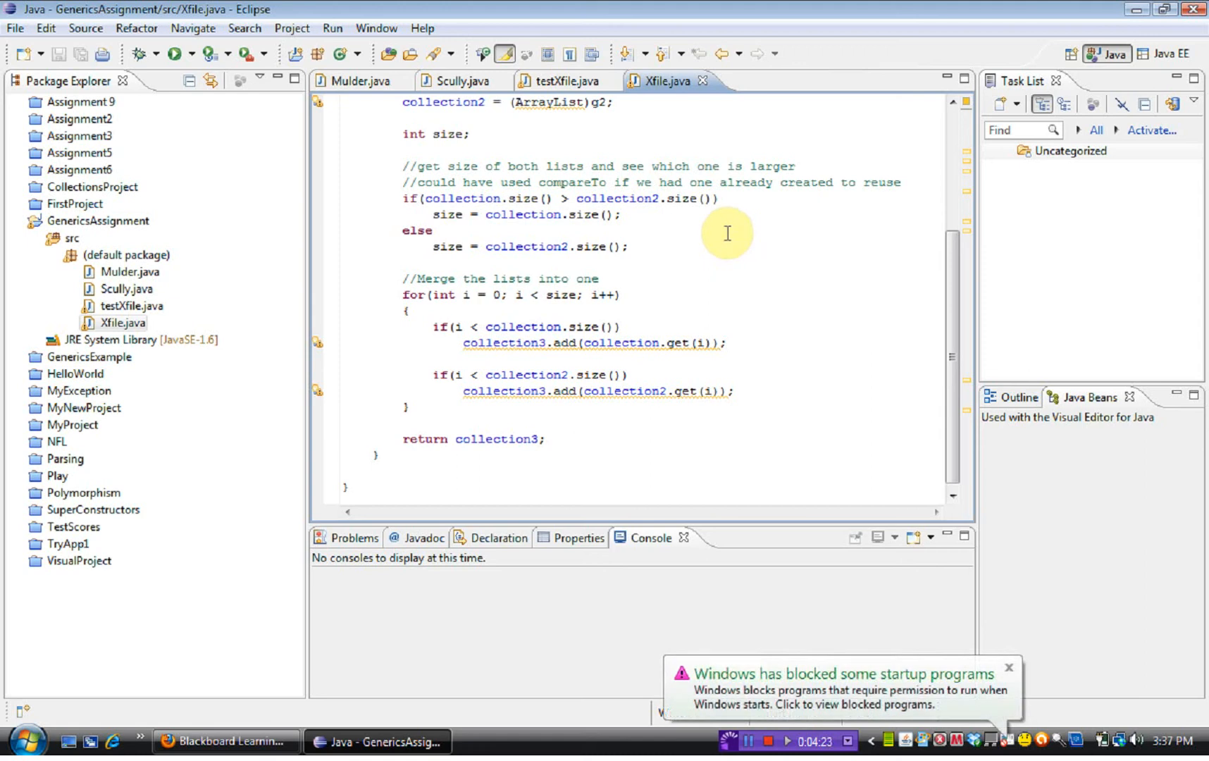
mouse_move(741, 214)
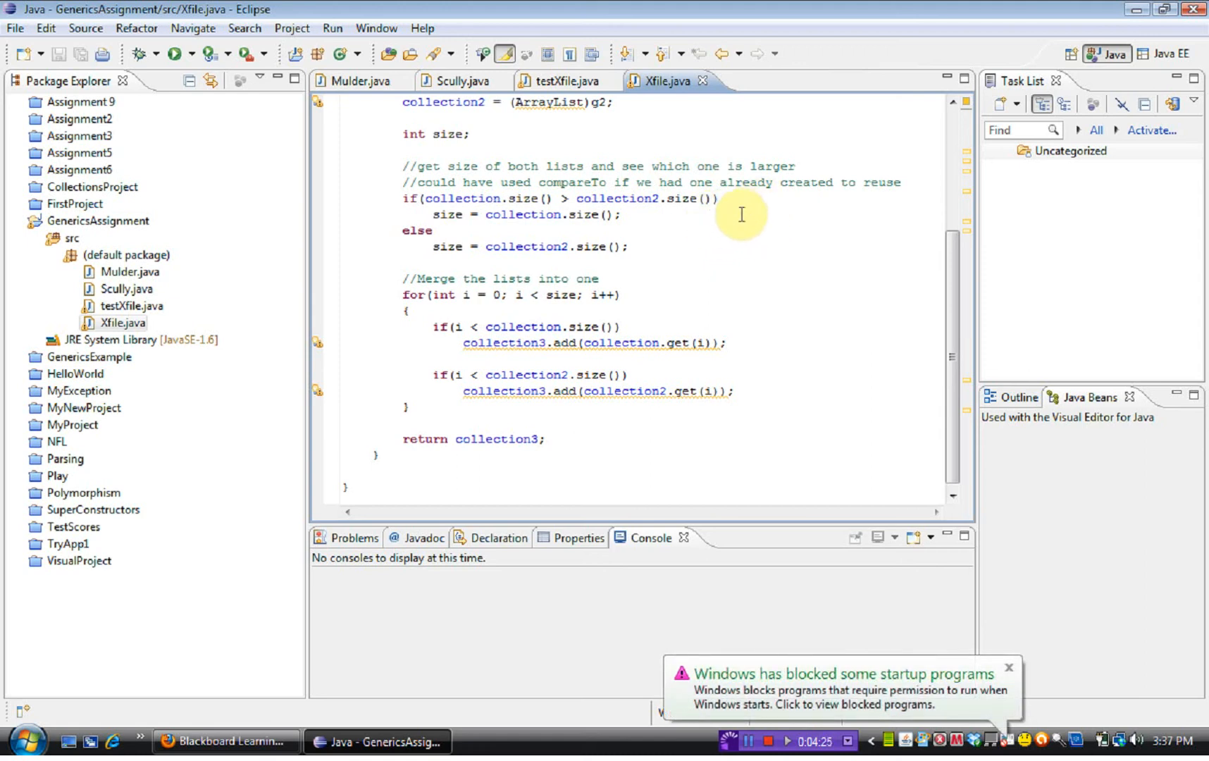
mouse_move(730, 238)
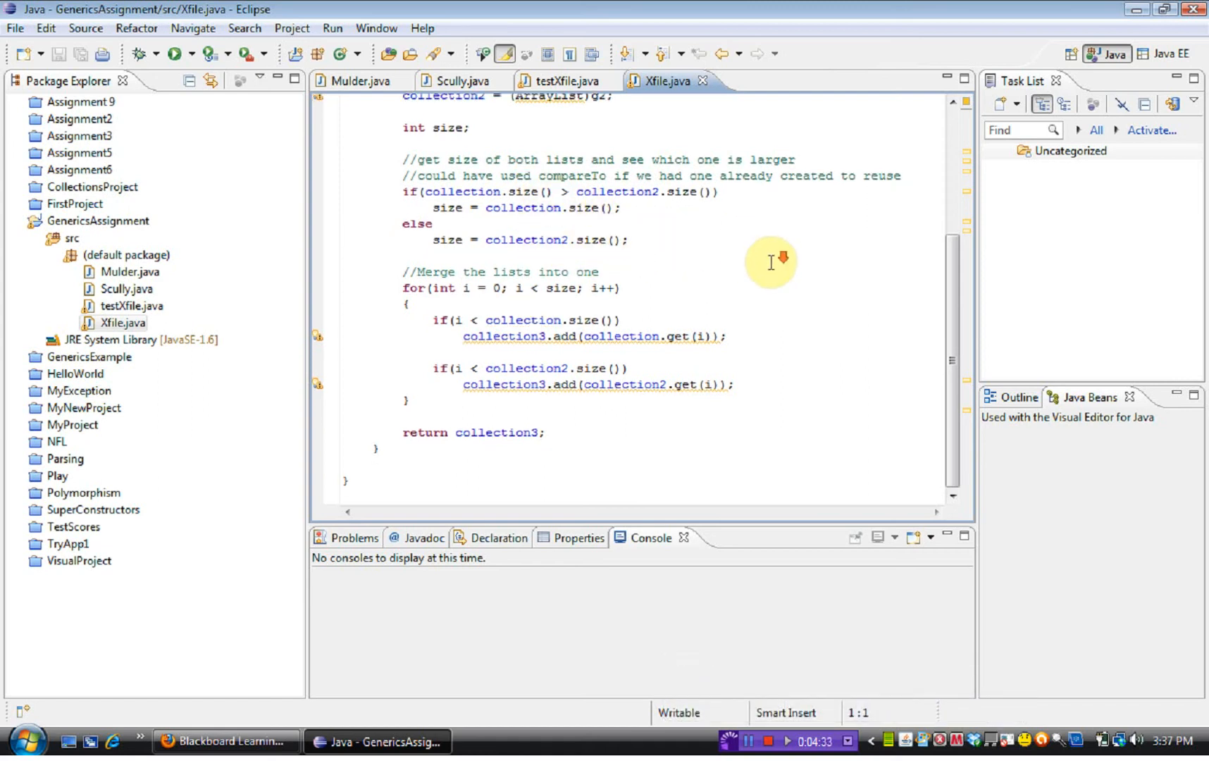
mouse_move(532, 332)
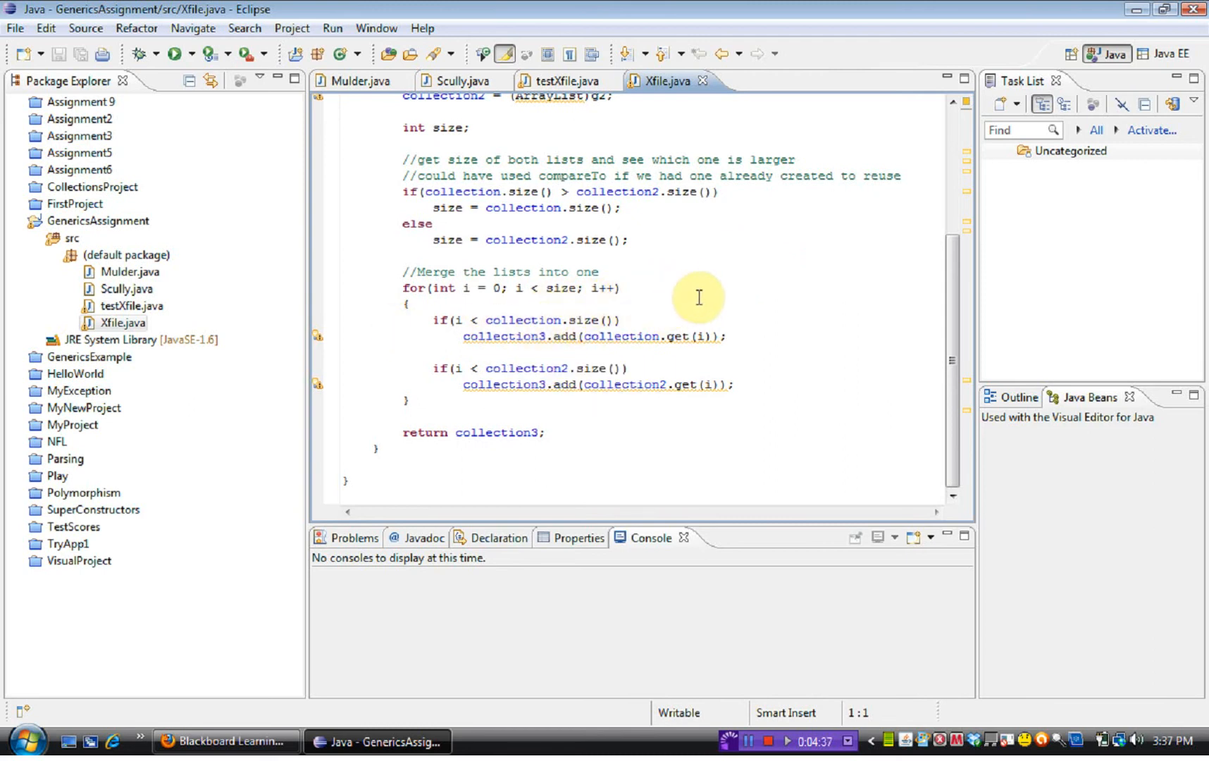
mouse_move(632, 308)
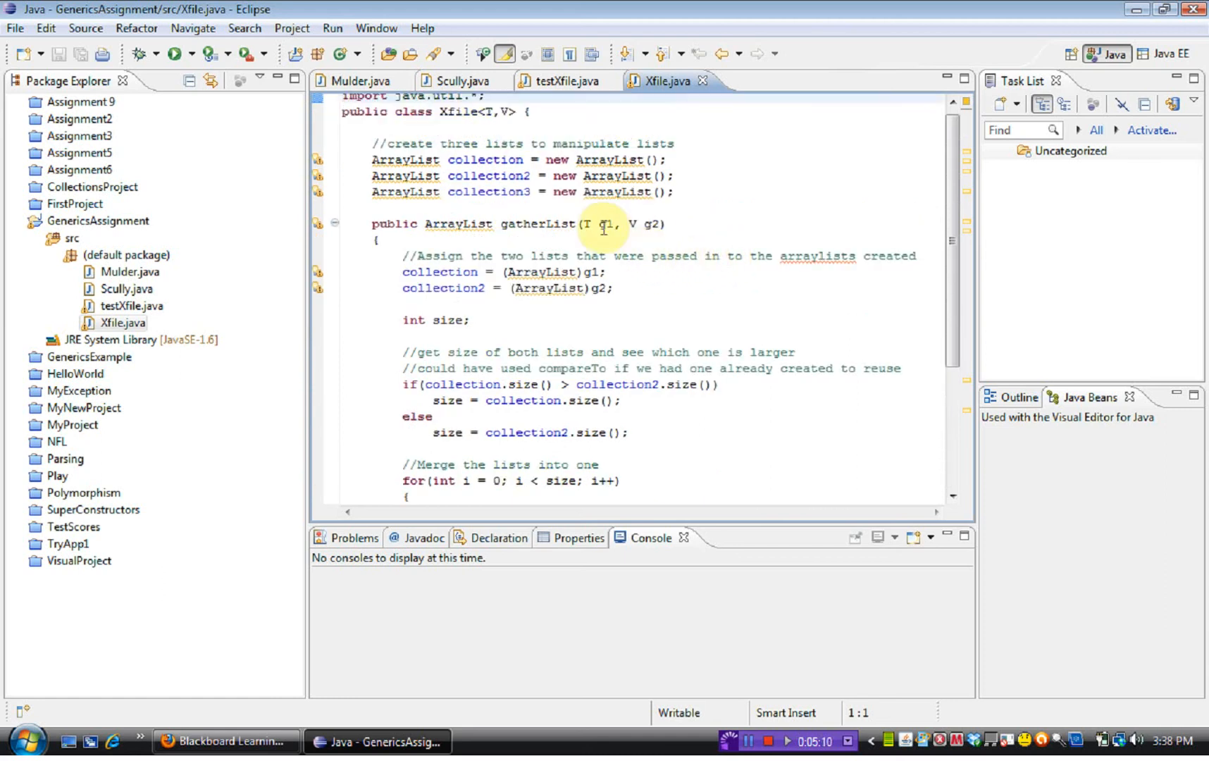
mouse_move(723, 319)
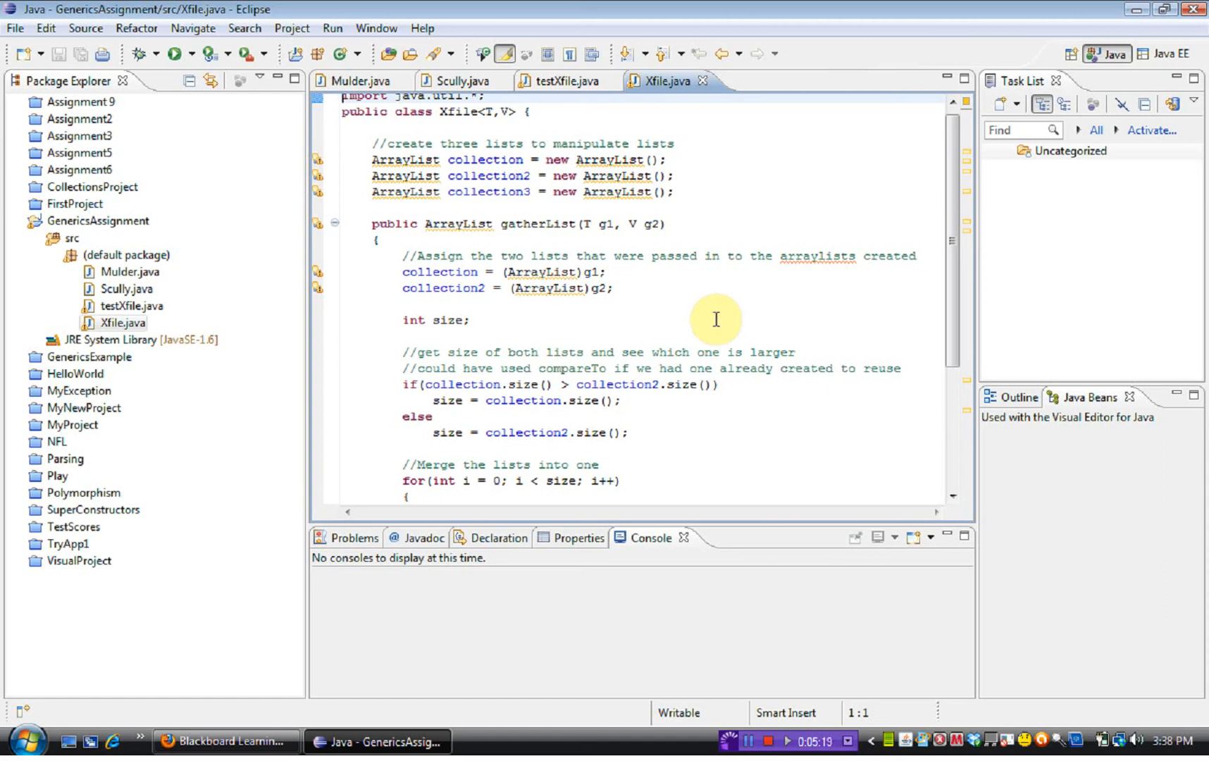
mouse_move(710, 316)
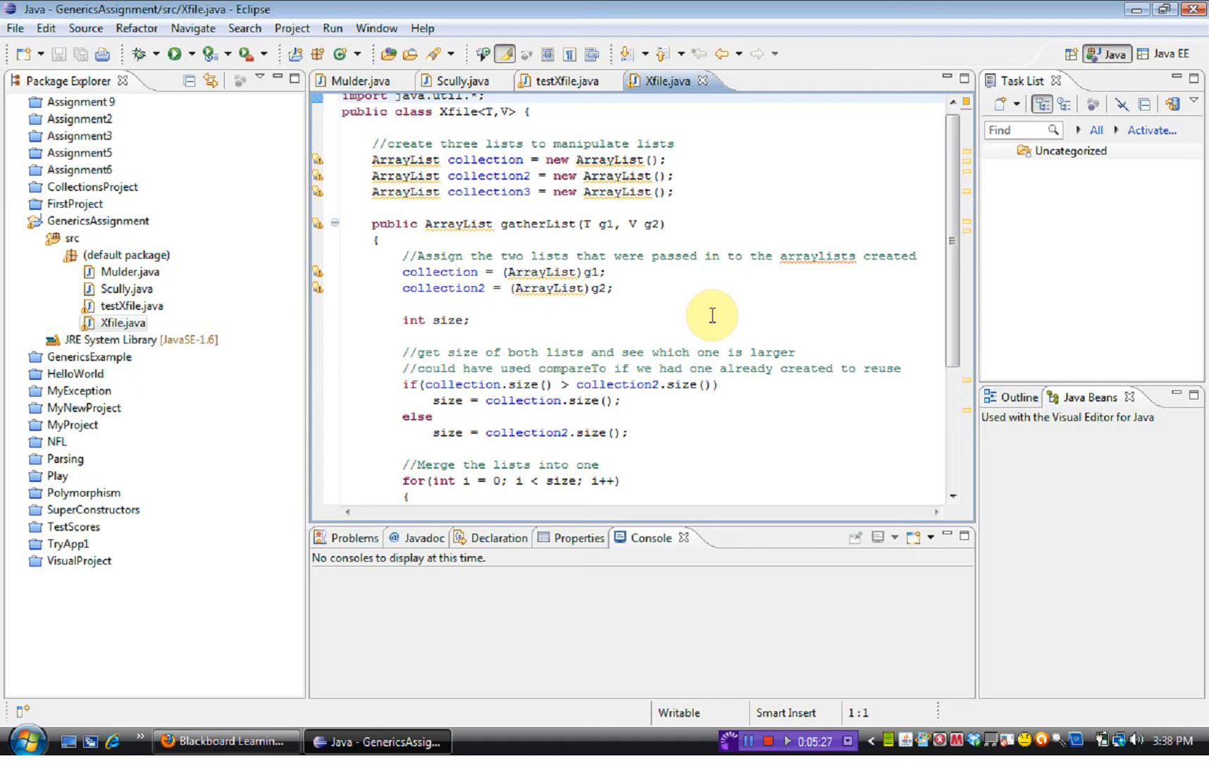
Scroll the code and click in the editor, briefly showing a raw-type ArrayList warning.
scroll("down", 3)
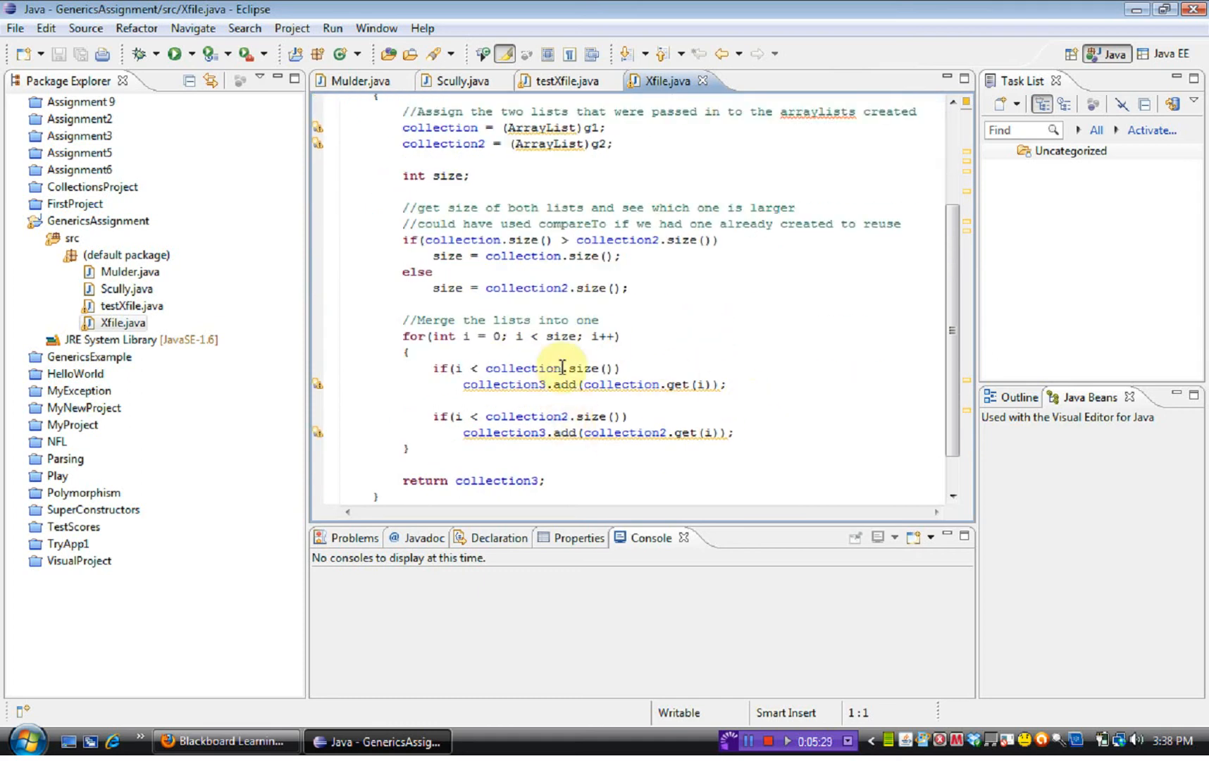
scroll("down", 3)
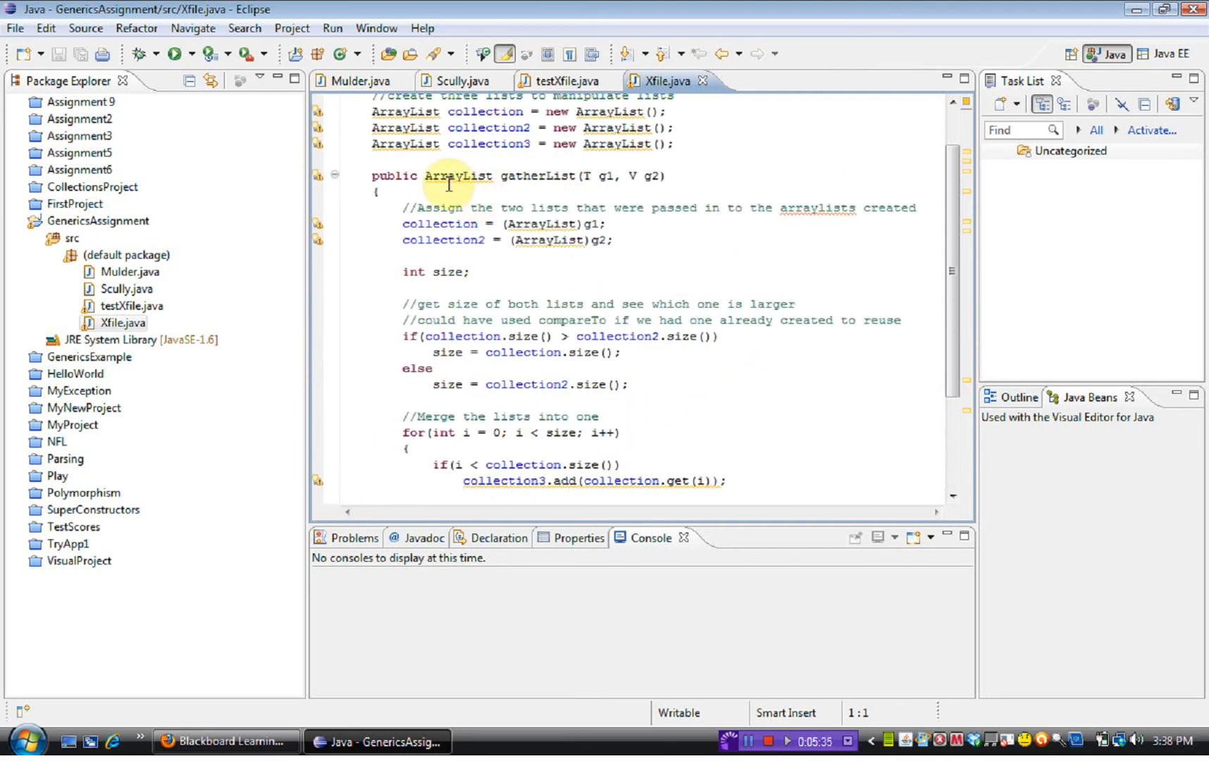
mouse_move(474, 193)
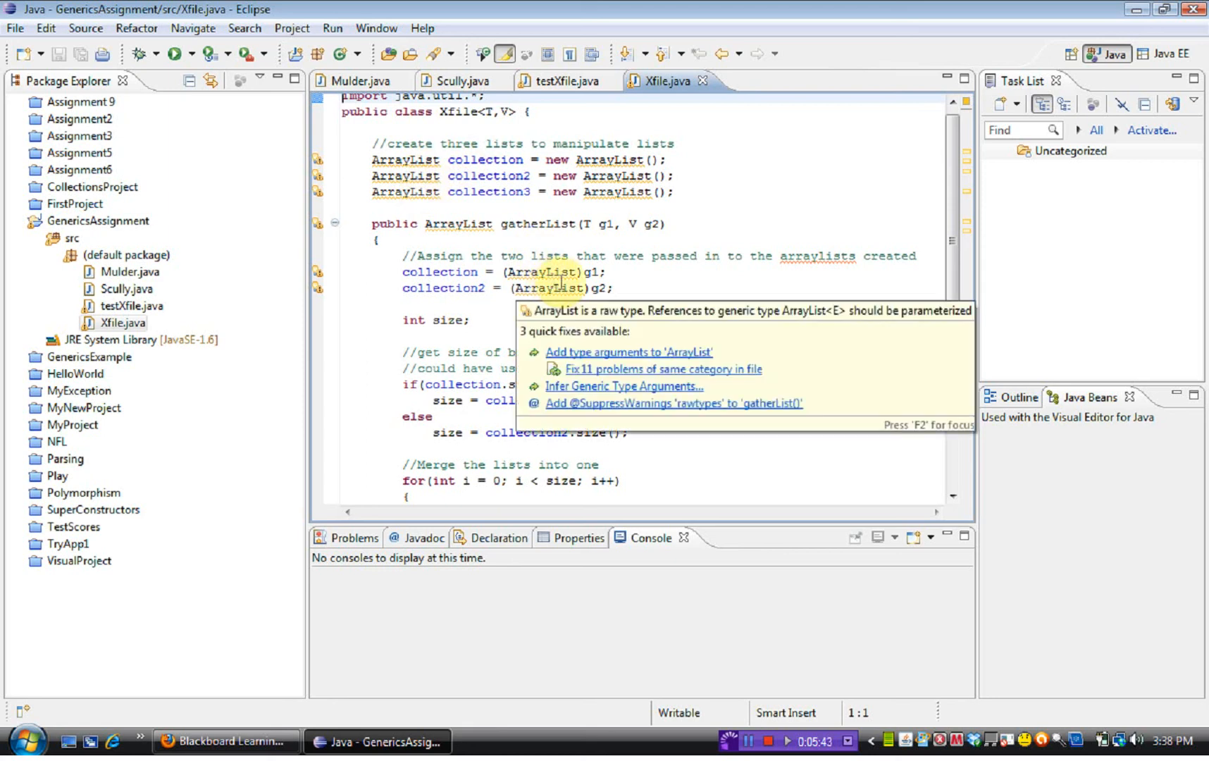
left_click(703, 284)
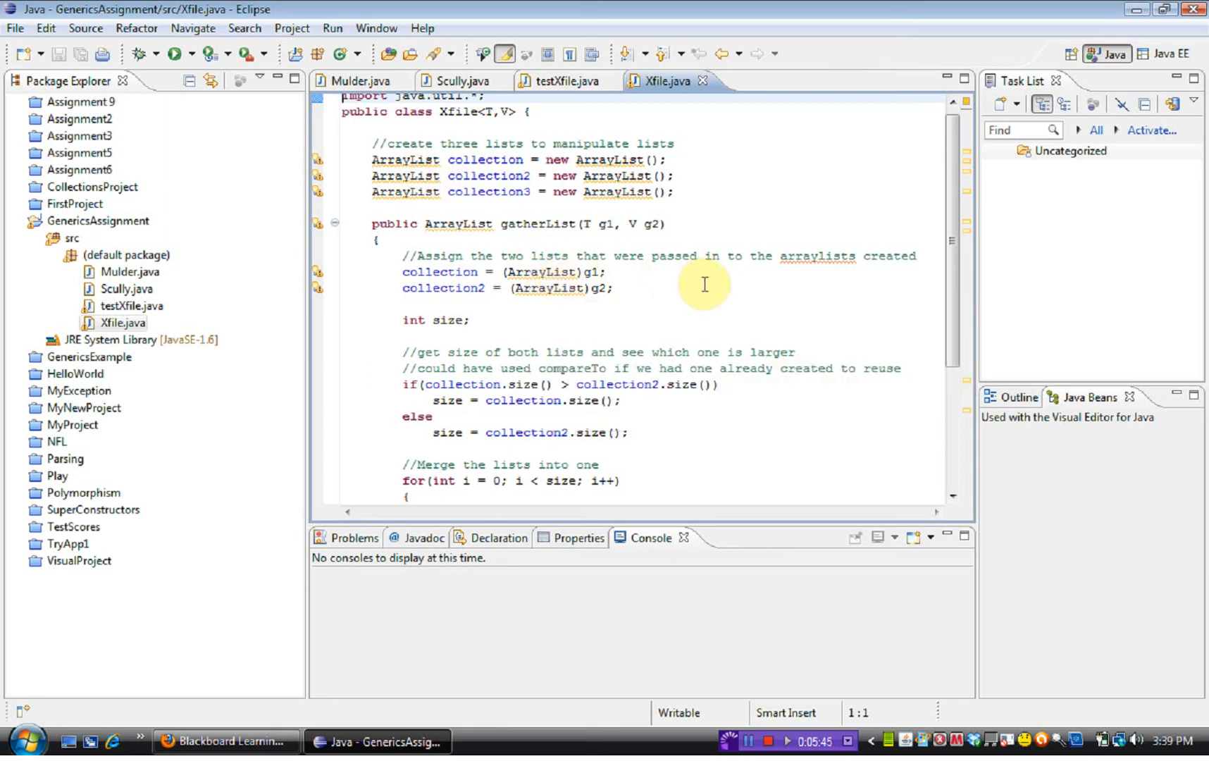
mouse_move(610, 325)
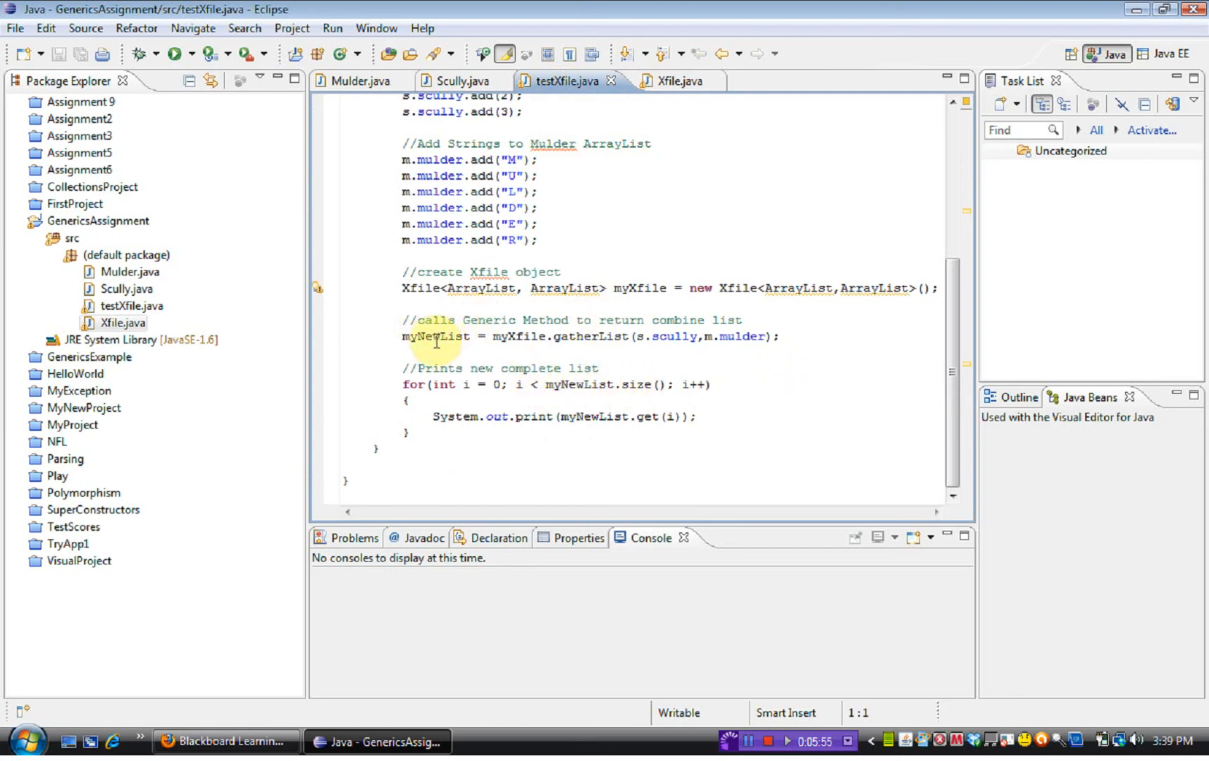
mouse_move(598, 389)
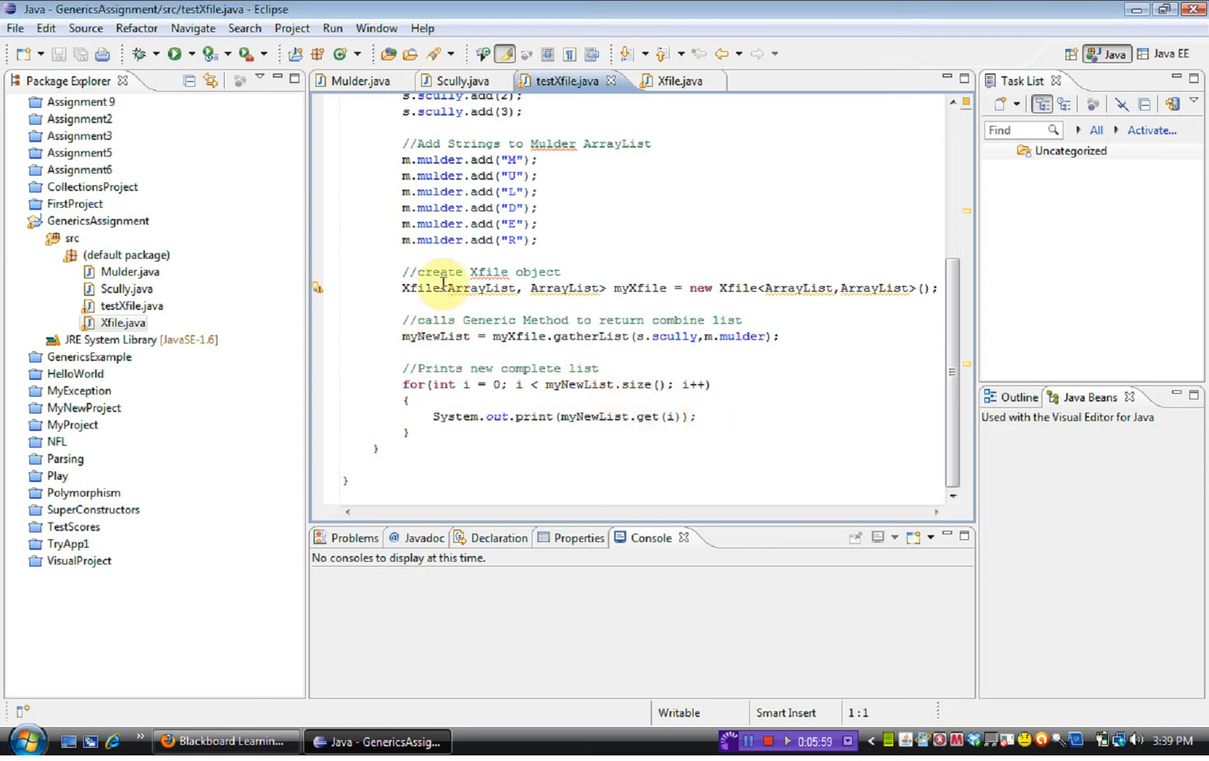
mouse_move(173, 54)
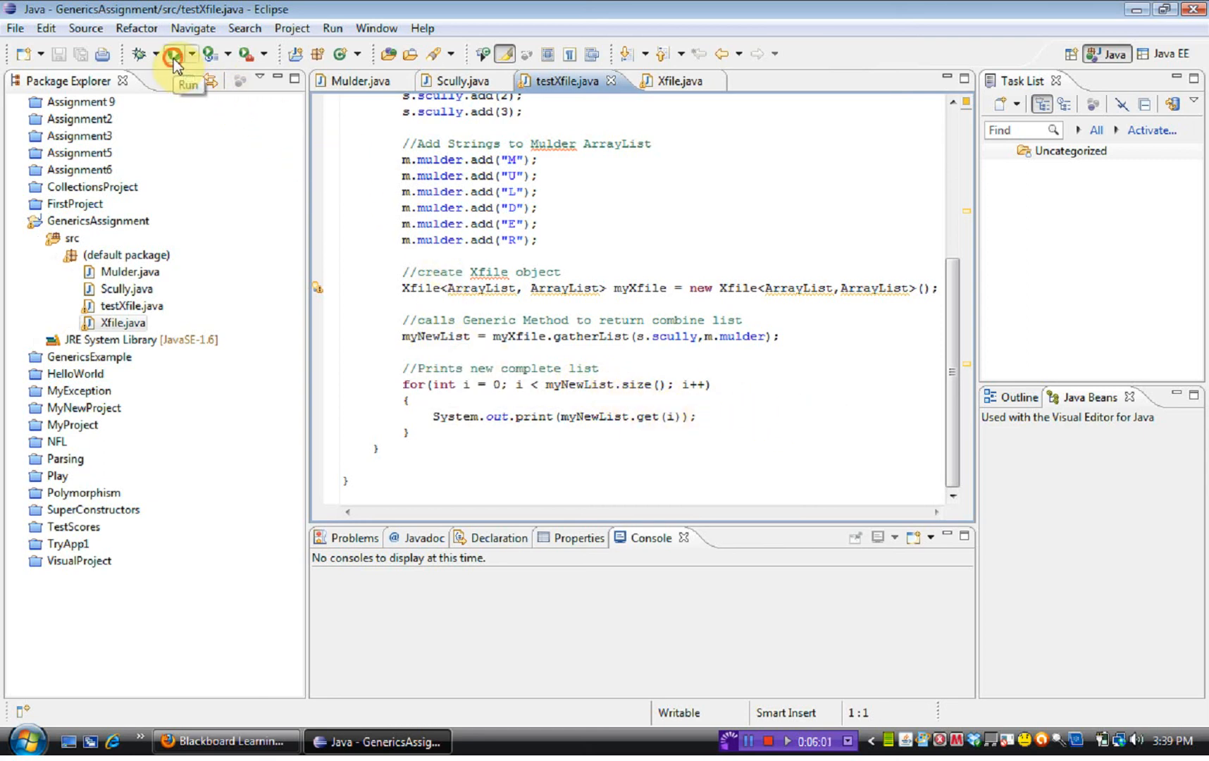
mouse_move(713, 464)
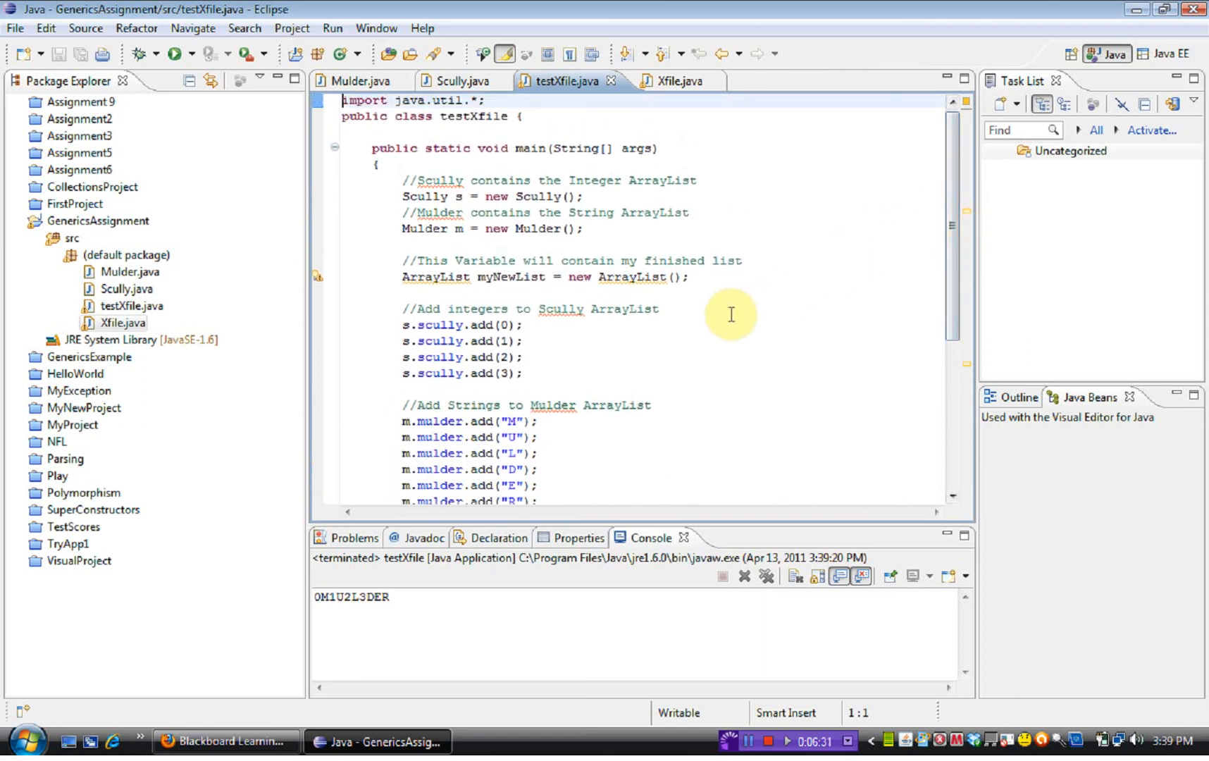
mouse_move(692, 305)
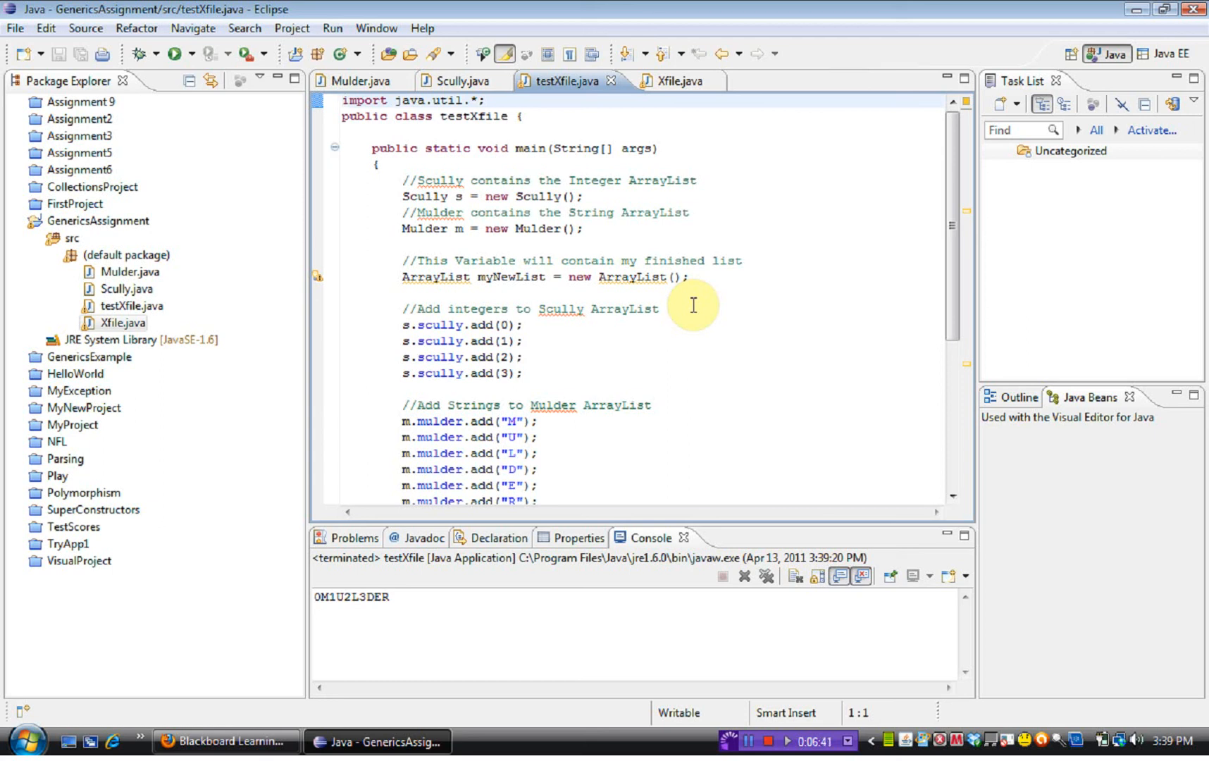
mouse_move(725, 422)
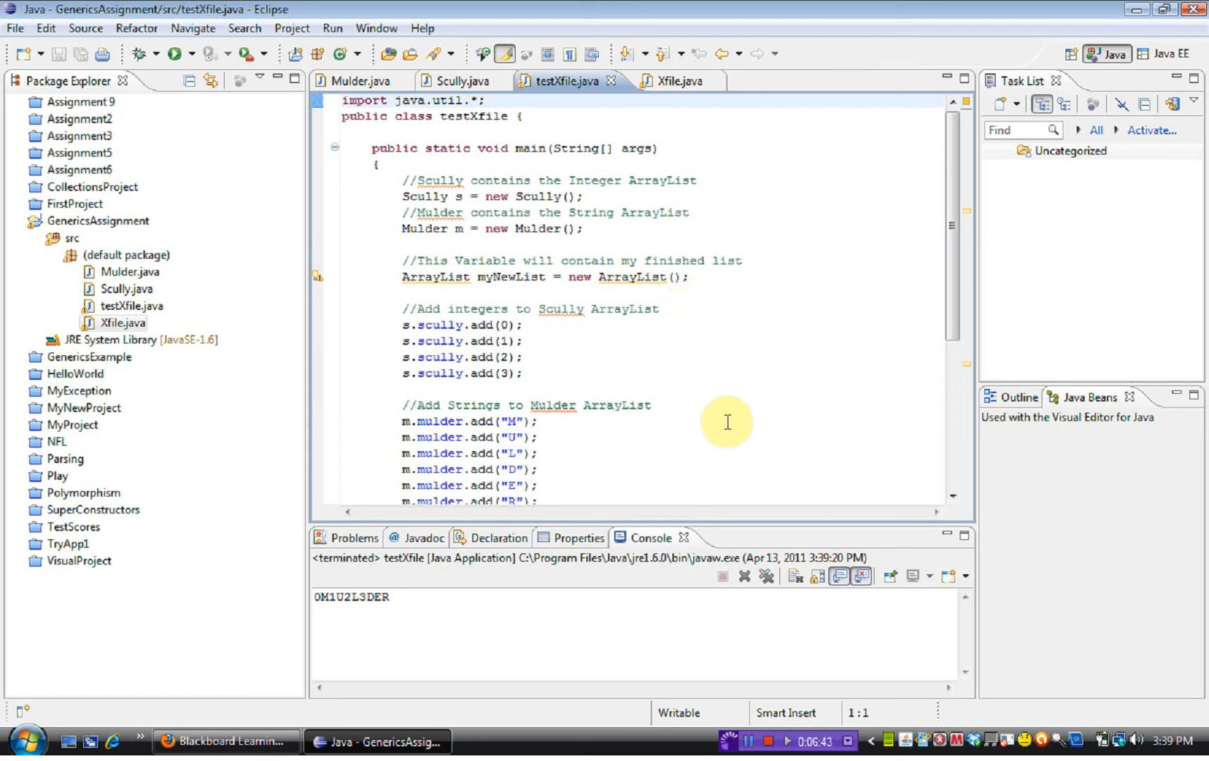